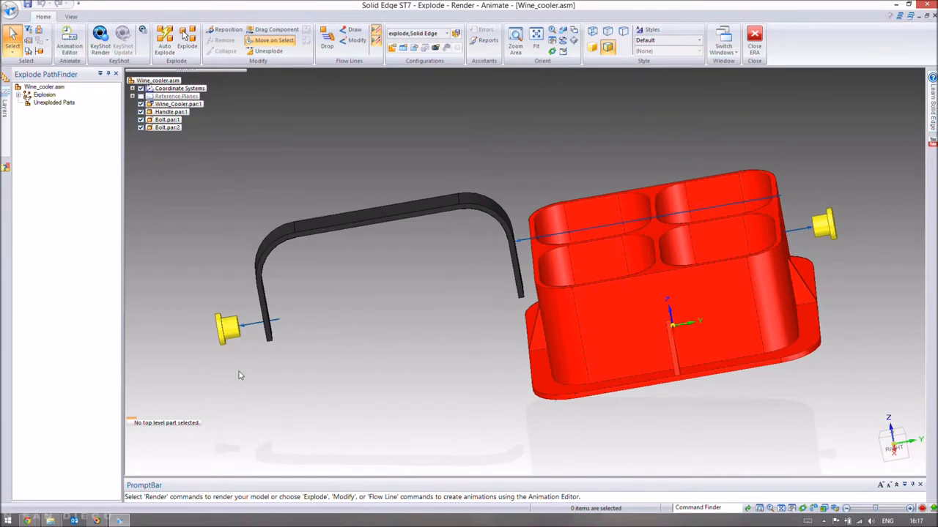
mouse_move(222, 378)
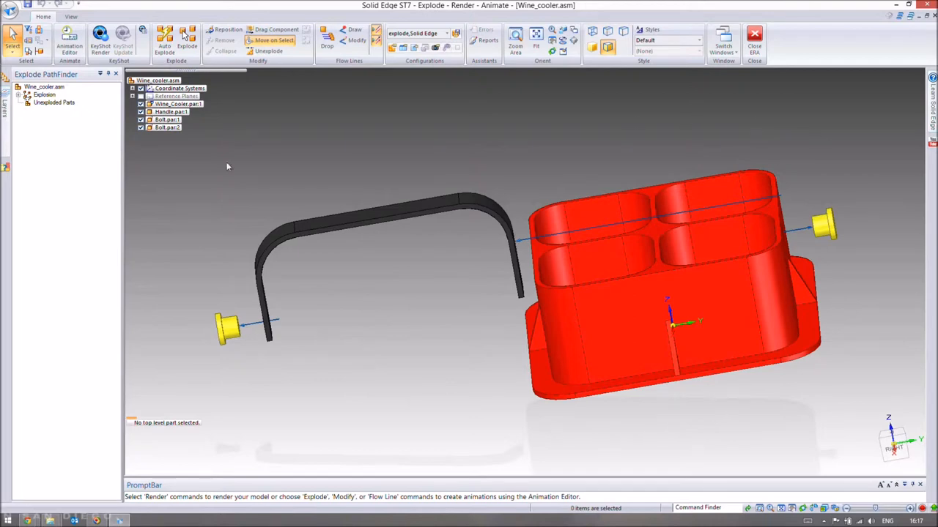
mouse_move(791, 114)
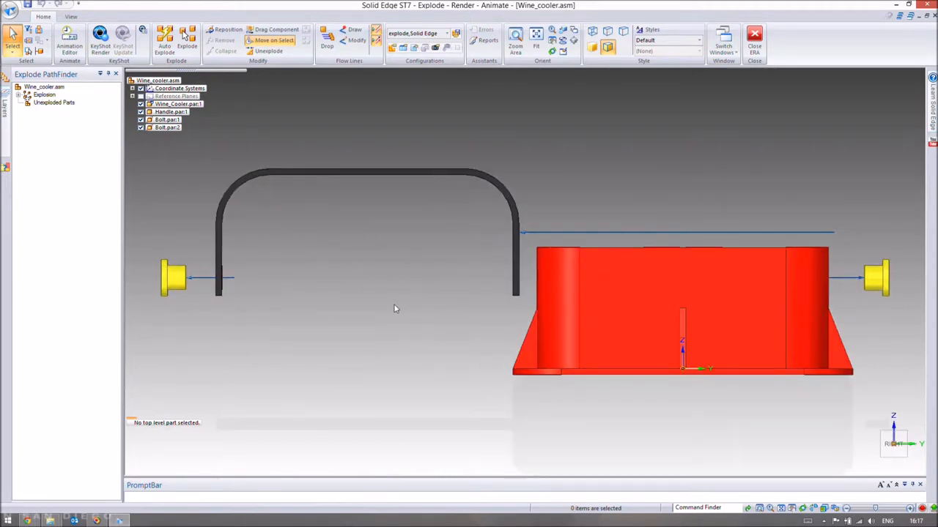
mouse_move(680, 159)
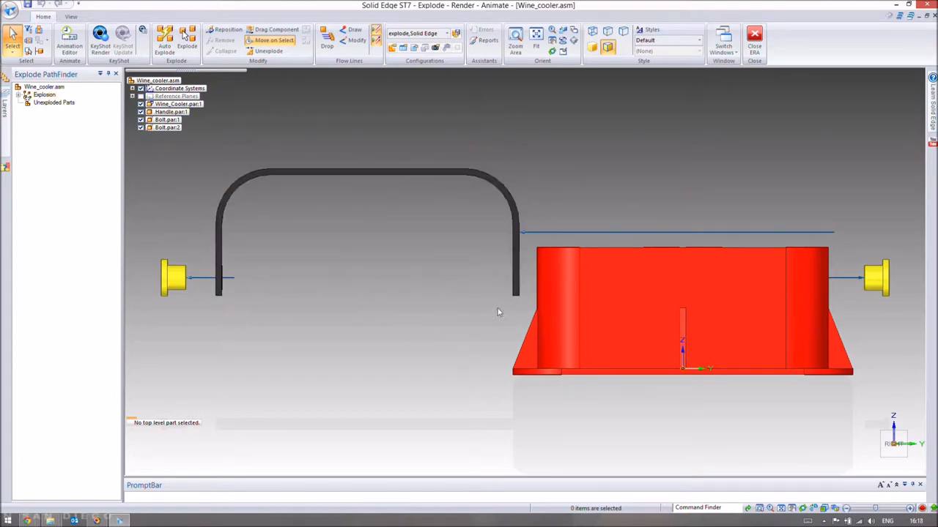
mouse_move(677, 267)
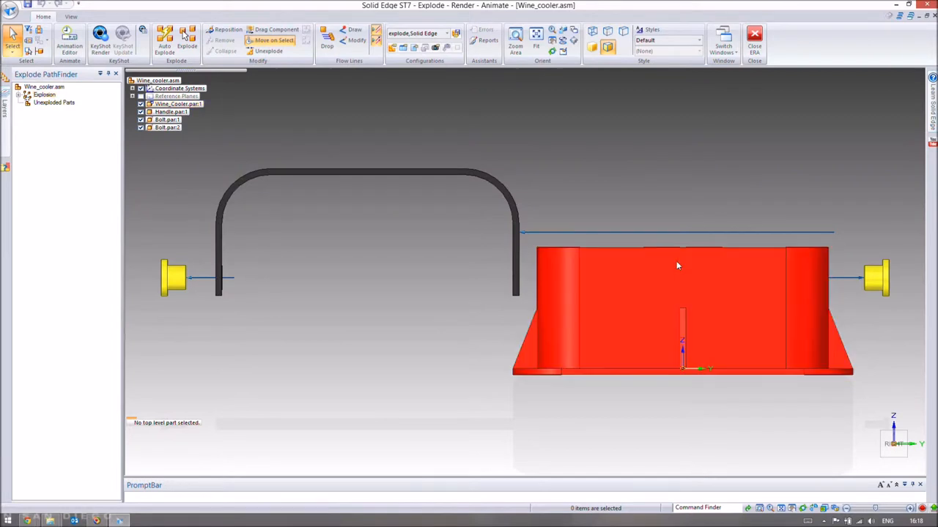
mouse_move(729, 234)
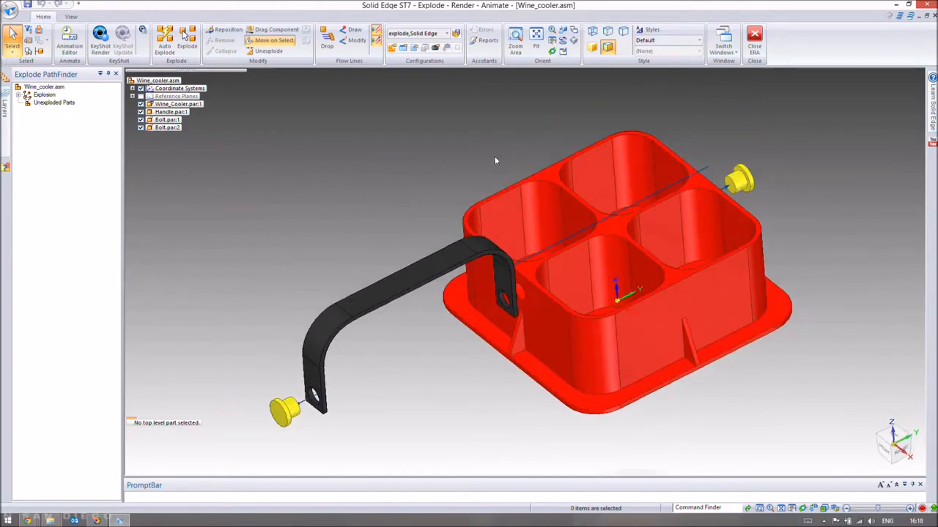
mouse_move(359, 378)
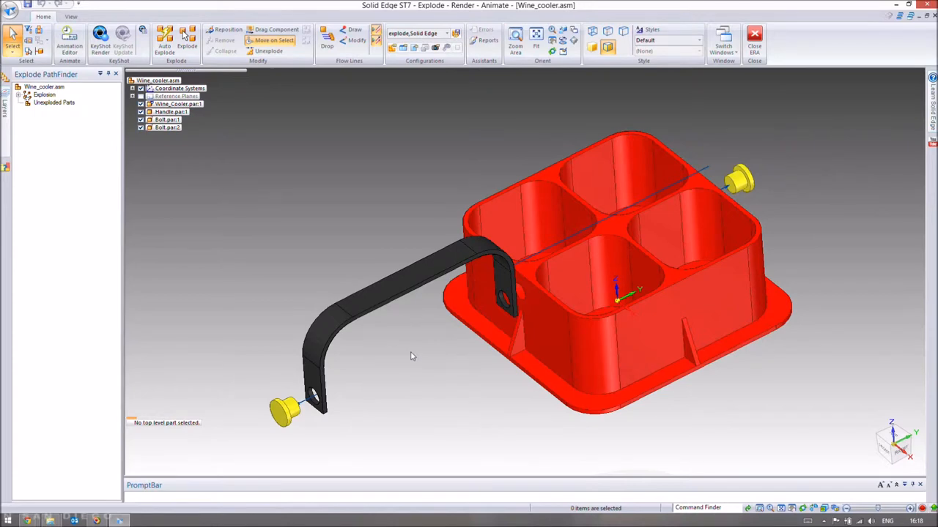
mouse_move(442, 358)
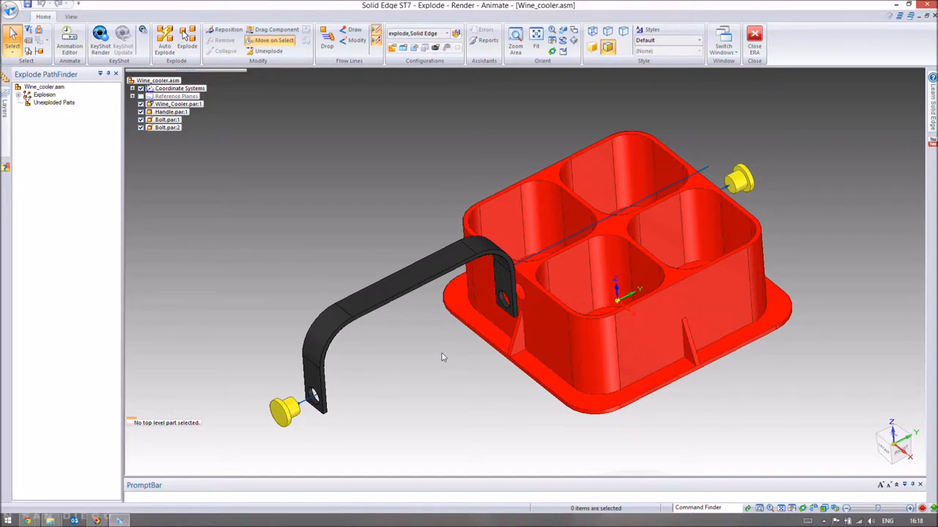
mouse_move(450, 357)
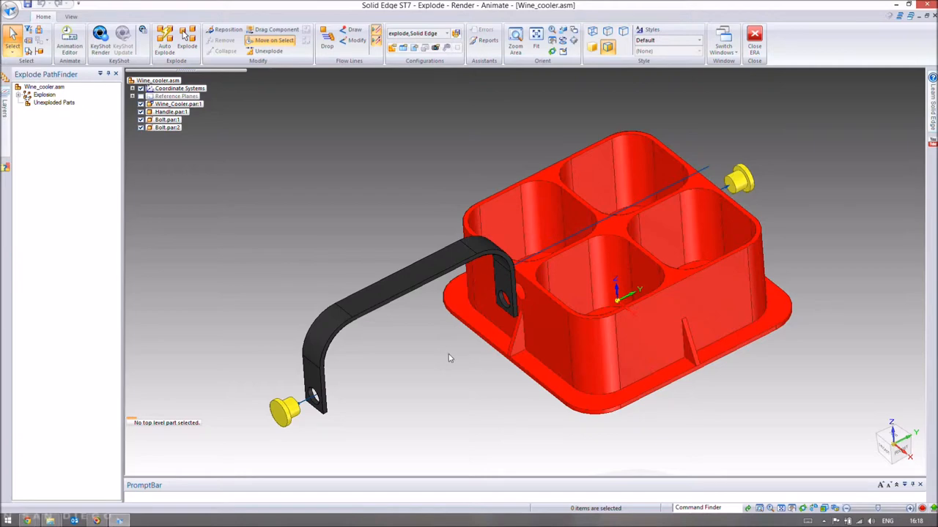
mouse_move(409, 211)
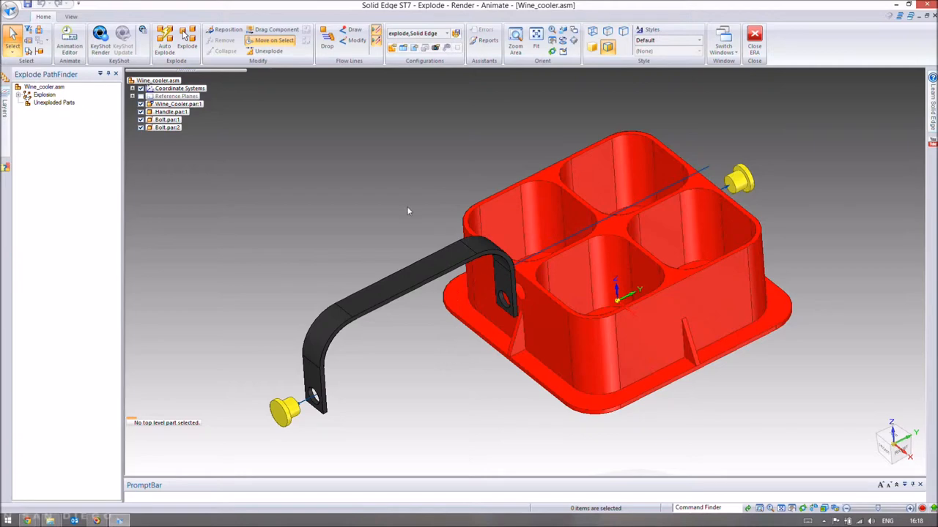
mouse_move(413, 211)
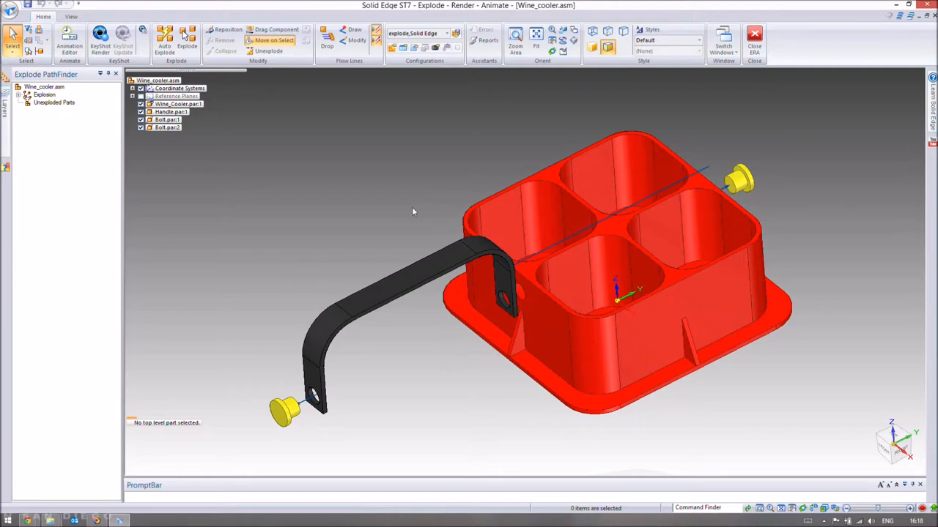
mouse_move(374, 214)
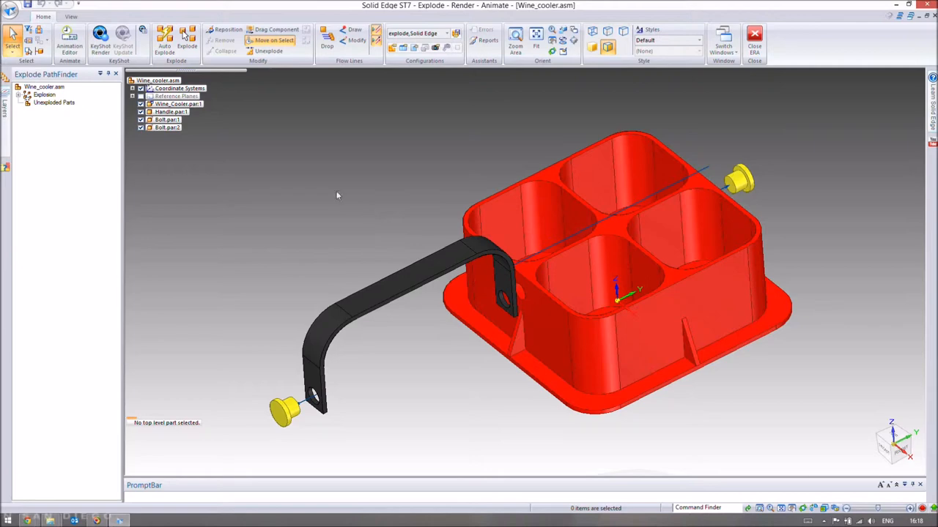
Save the exploded assembly as Wine_cooler.asm, confirming the overwrite of the existing file
left_click_drag(337, 196, 583, 390)
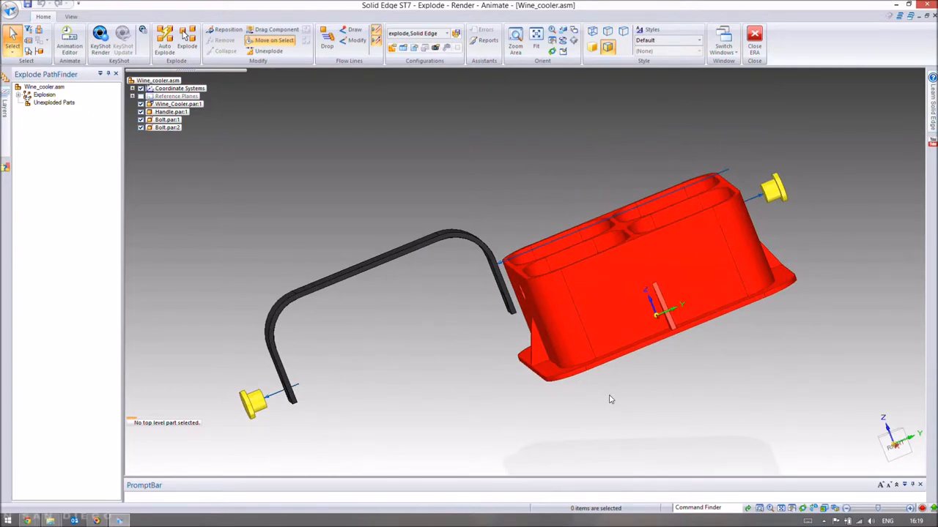
mouse_move(612, 387)
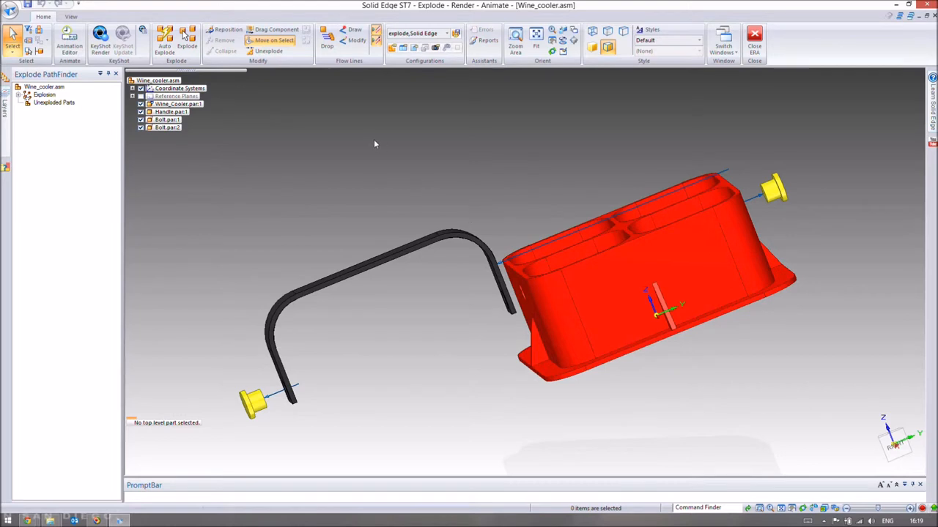
mouse_move(418, 170)
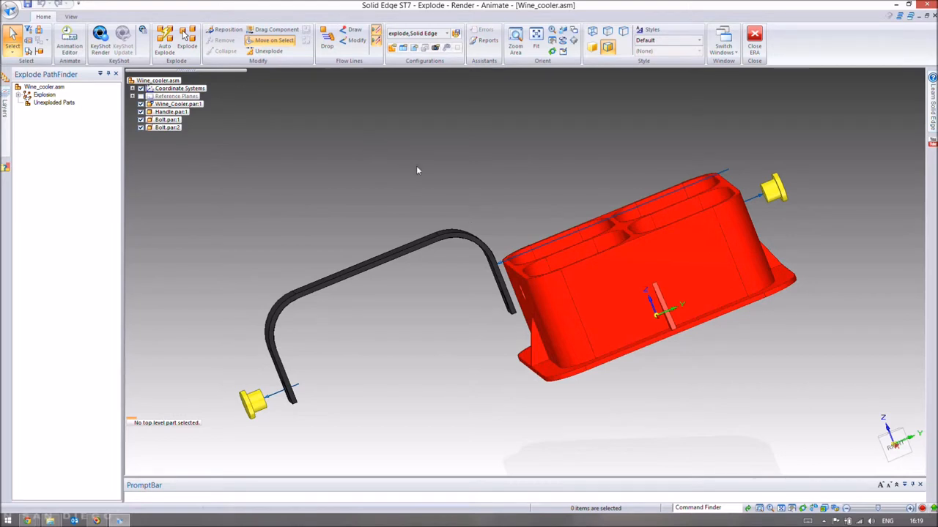
left_click(12, 8)
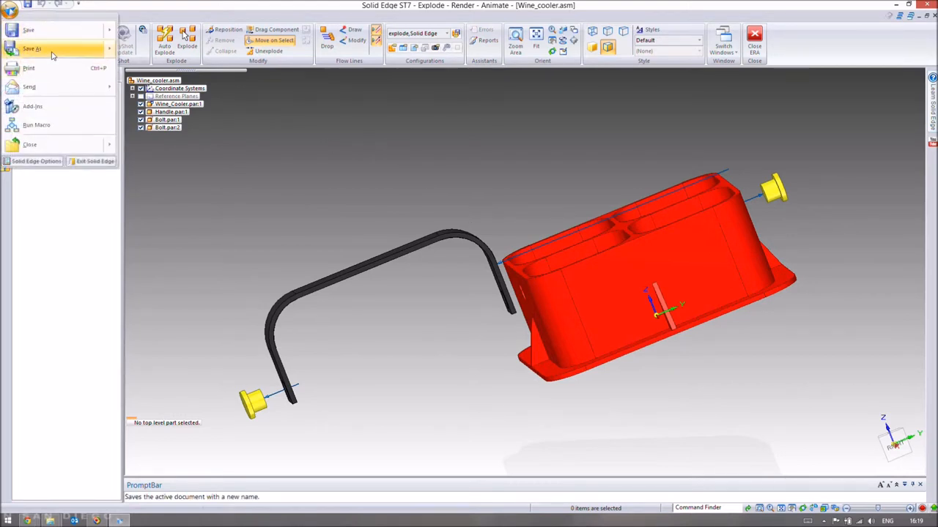
left_click(32, 49)
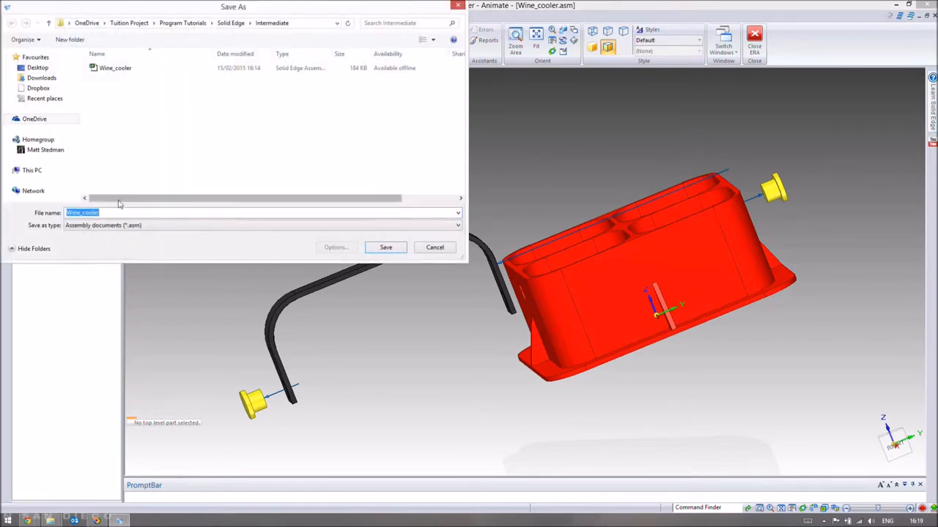
mouse_move(306, 248)
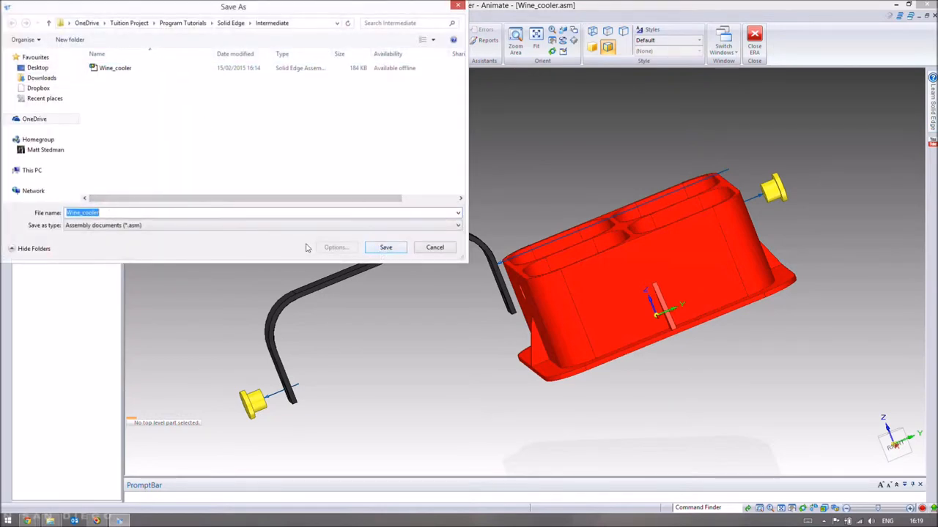
left_click(385, 247)
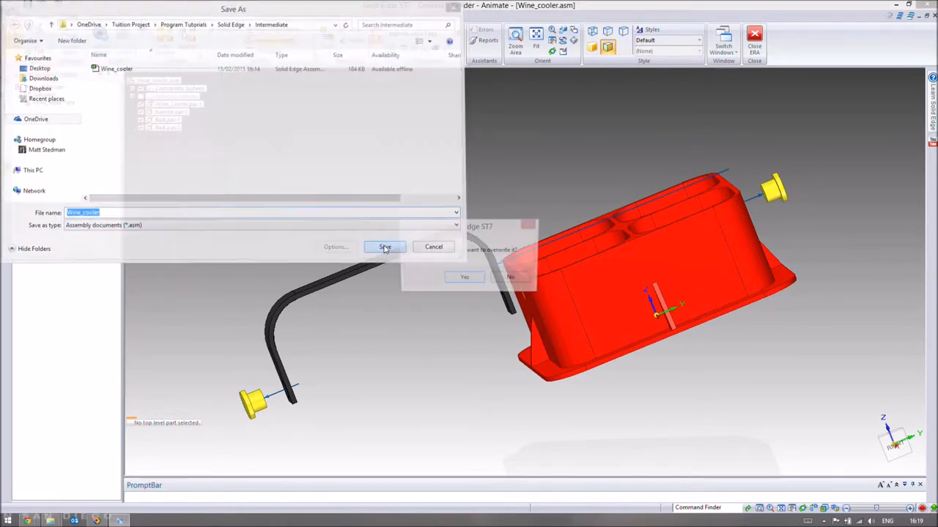
left_click(464, 277)
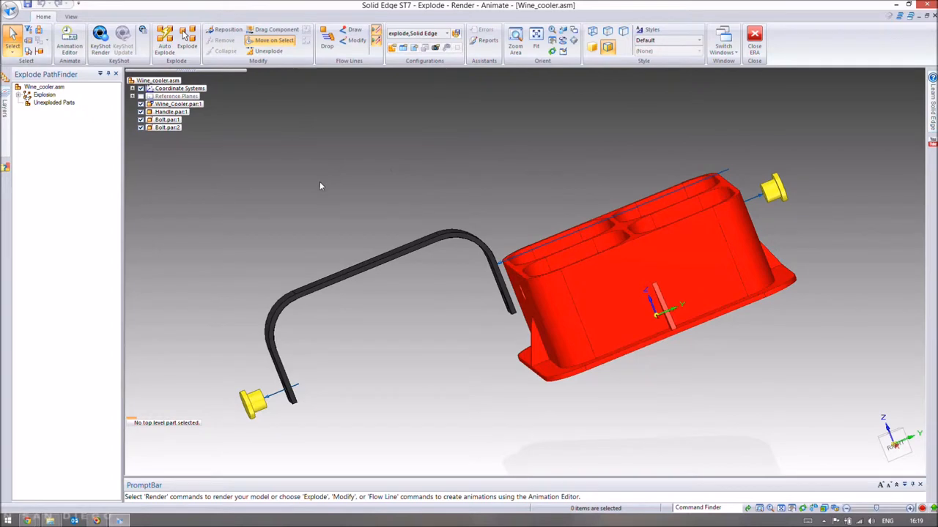
mouse_move(346, 202)
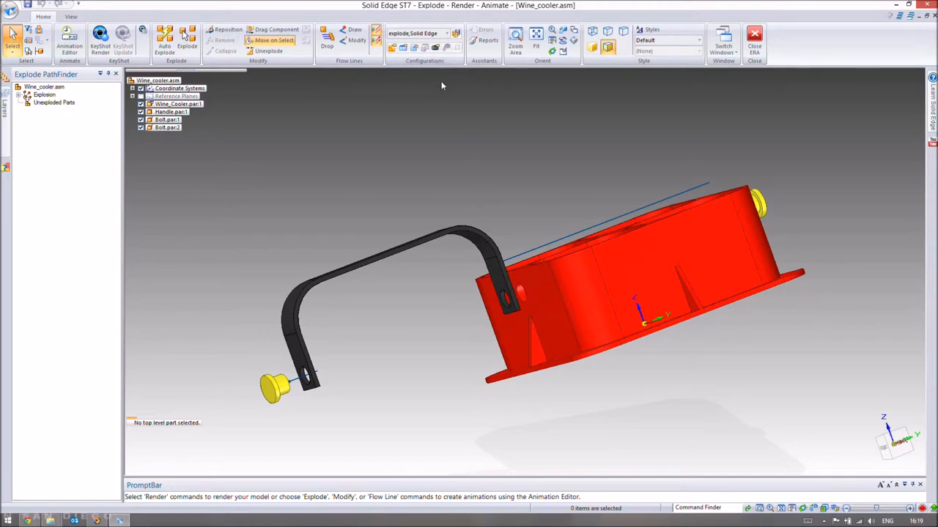
mouse_move(389, 352)
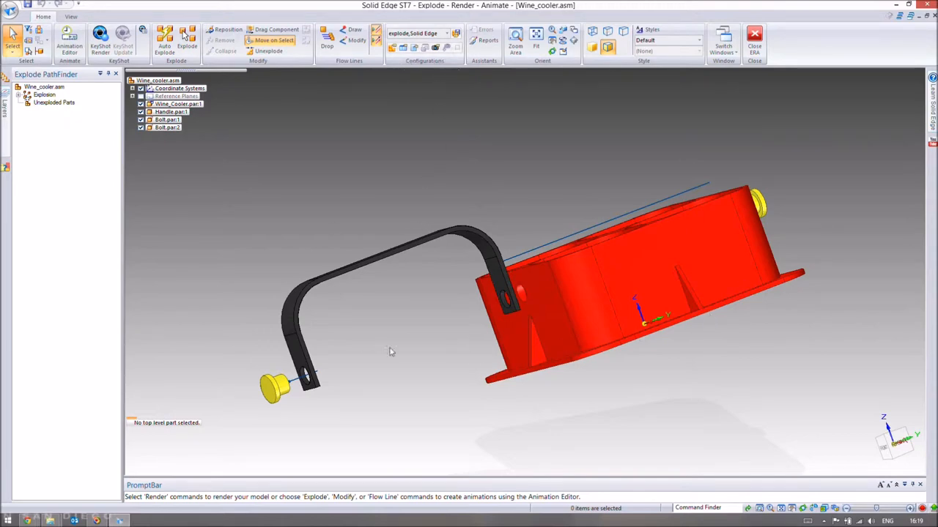
mouse_move(446, 270)
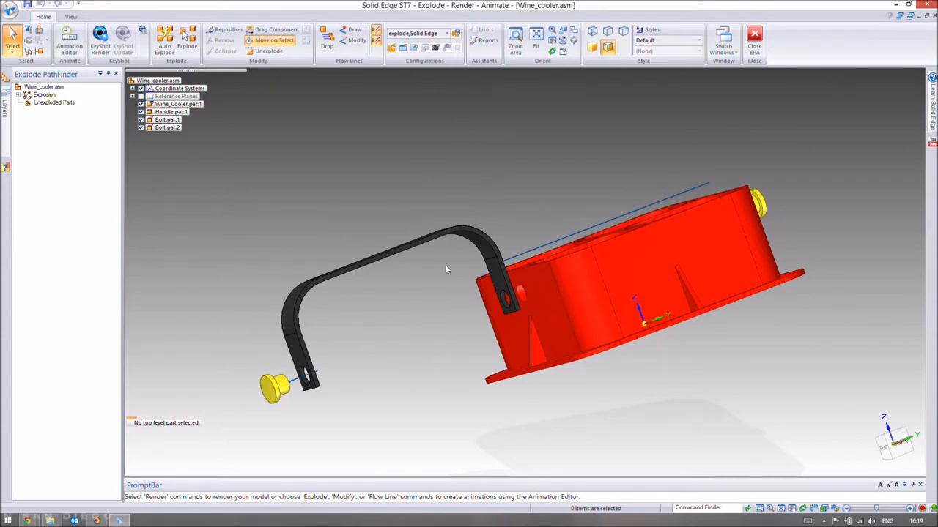
mouse_move(436, 175)
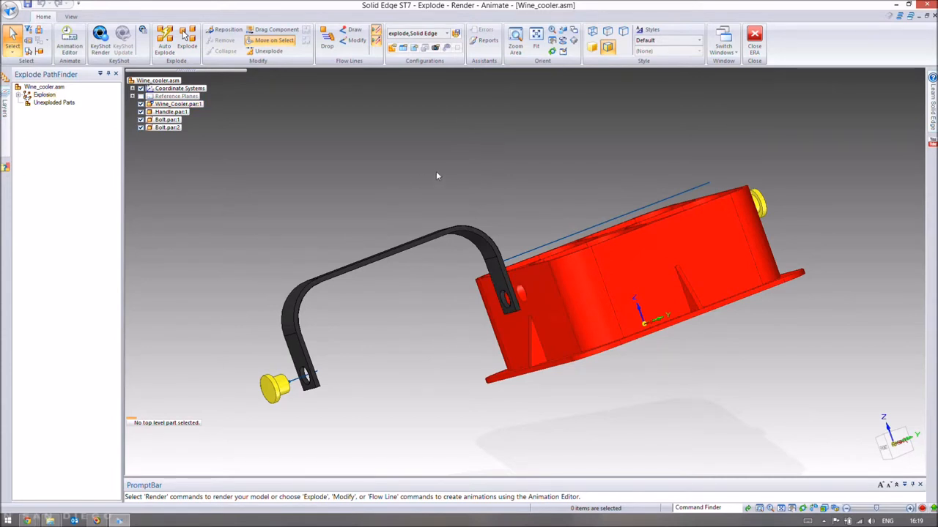
mouse_move(340, 147)
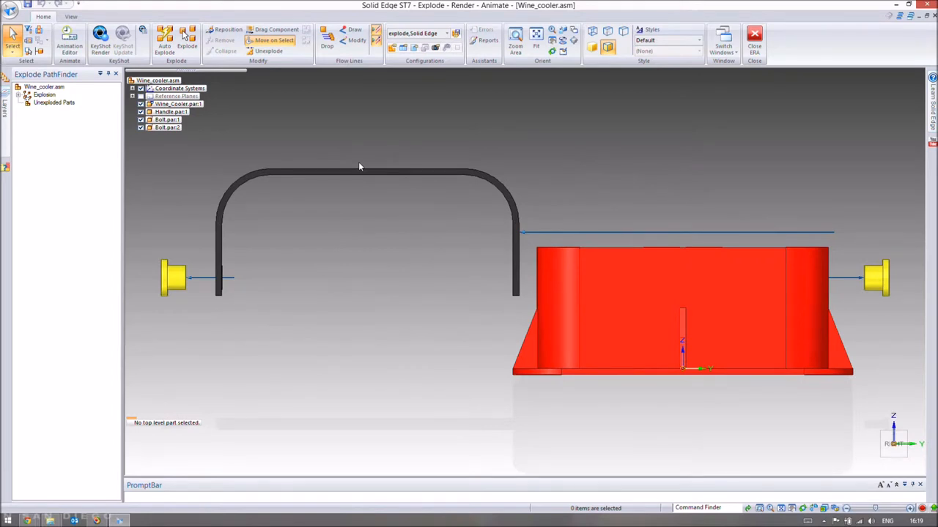
mouse_move(407, 101)
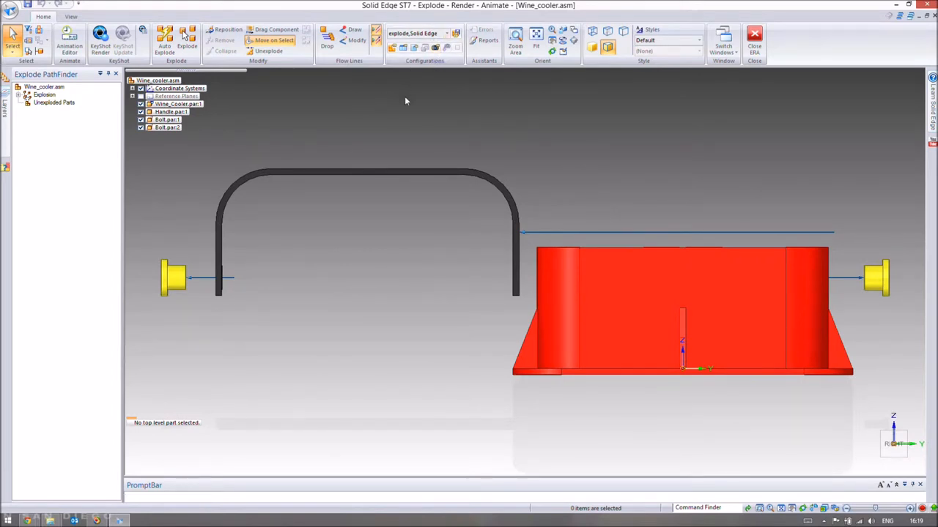
mouse_move(419, 98)
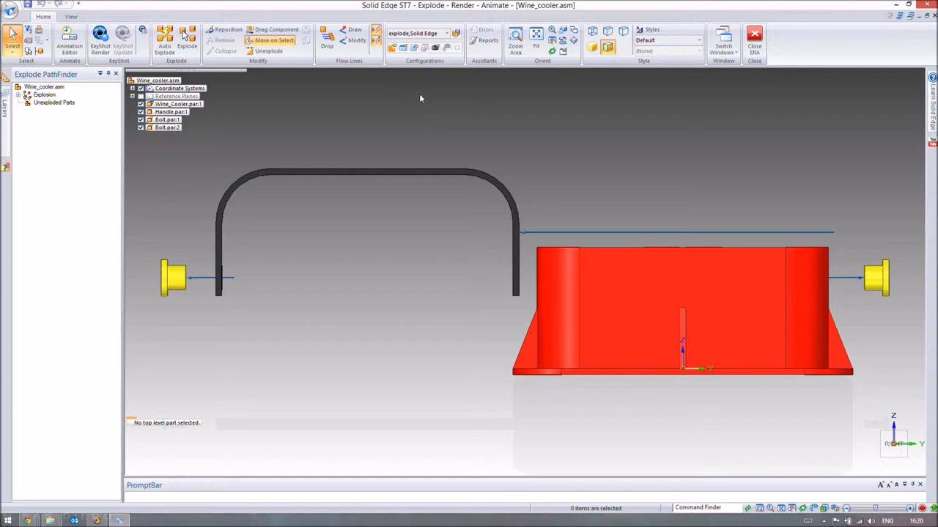
mouse_move(393, 50)
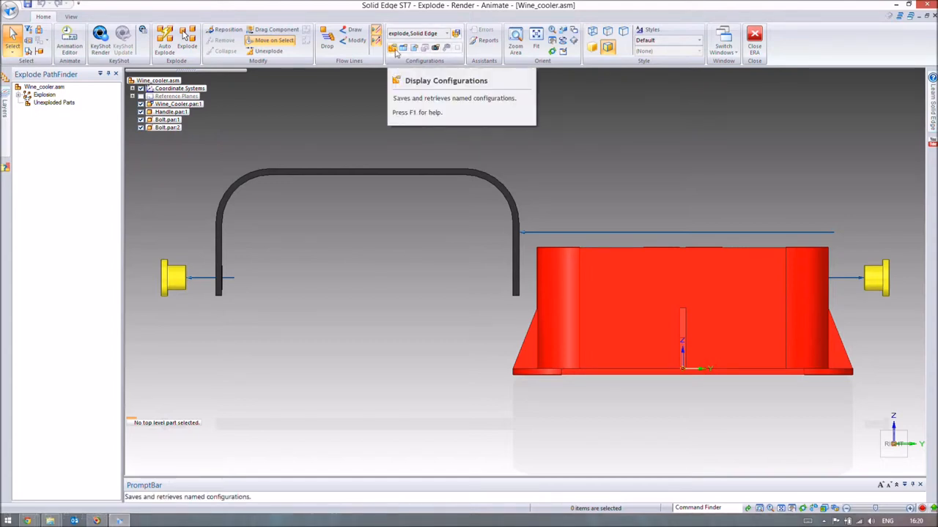
Create a new display configuration named Front_Exploded and close the configurations list
left_click(392, 47)
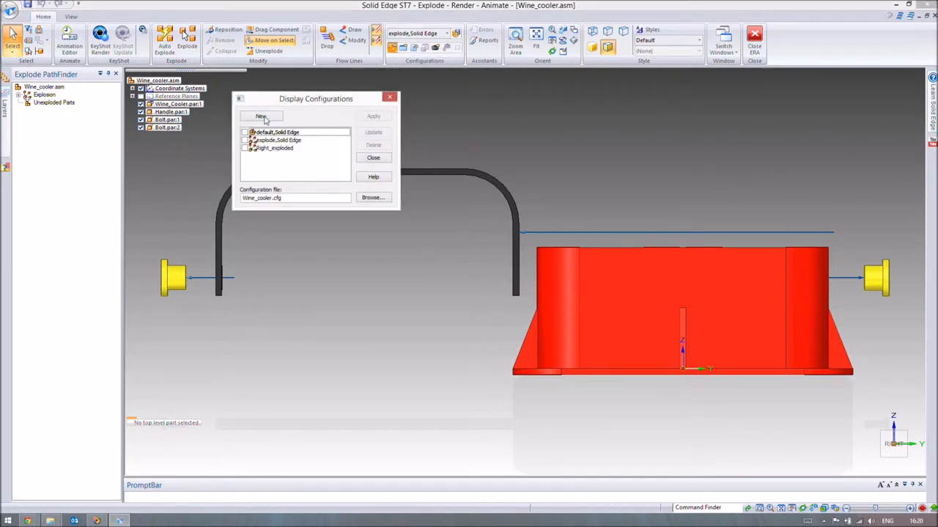
left_click(261, 116)
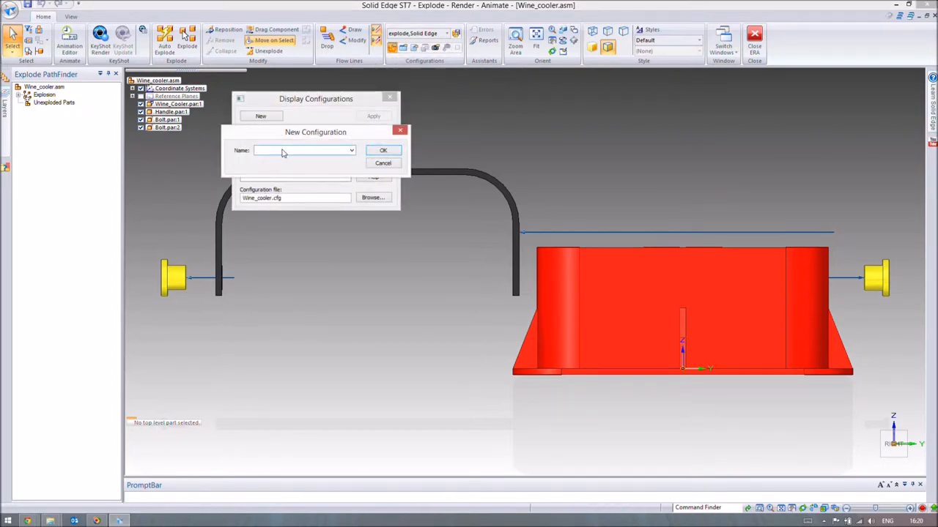
left_click(300, 149)
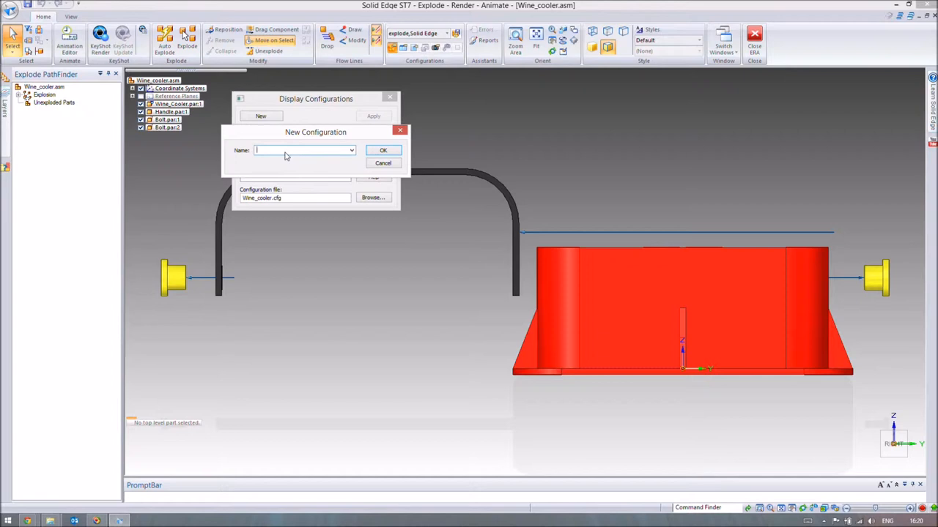
type("Fro")
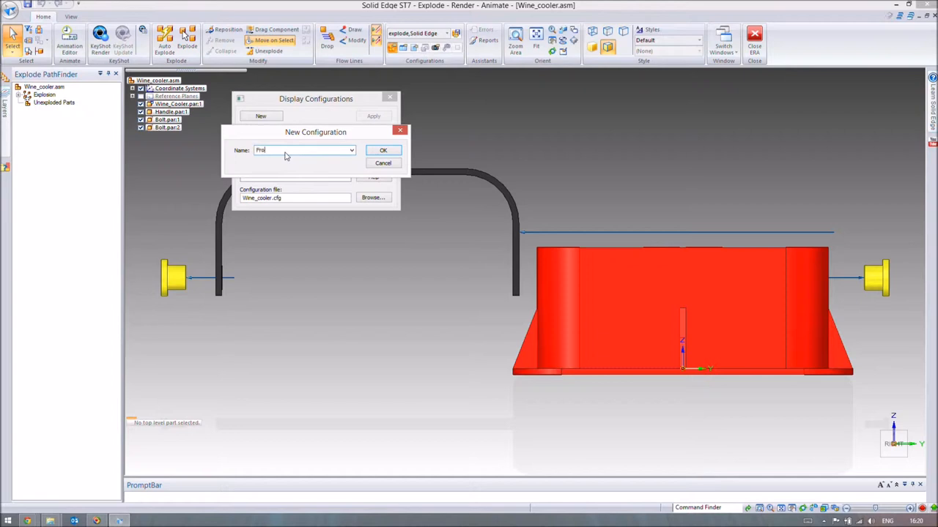
type("Front_S")
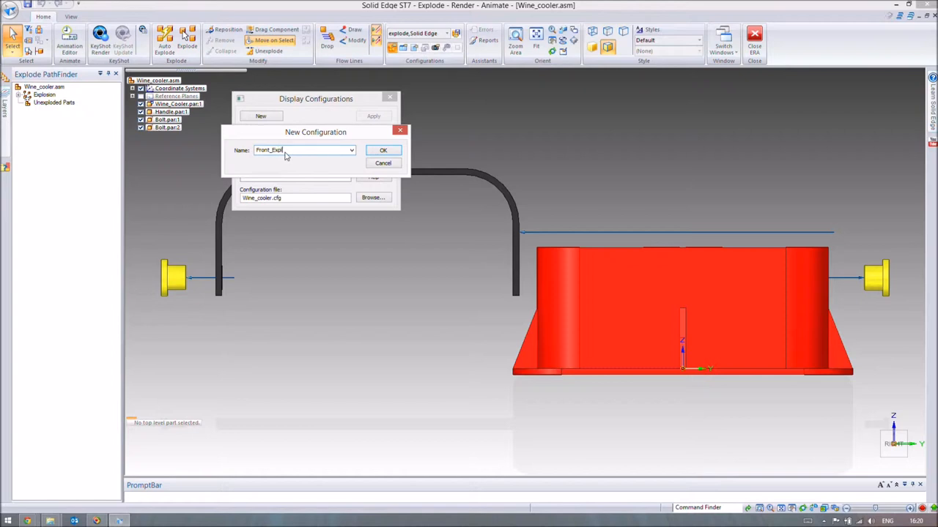
left_click(383, 149)
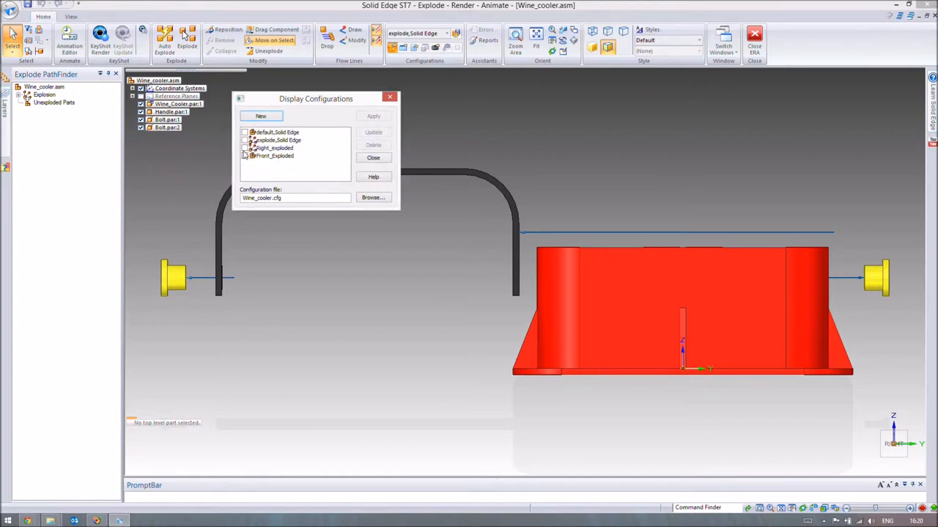
left_click(275, 156)
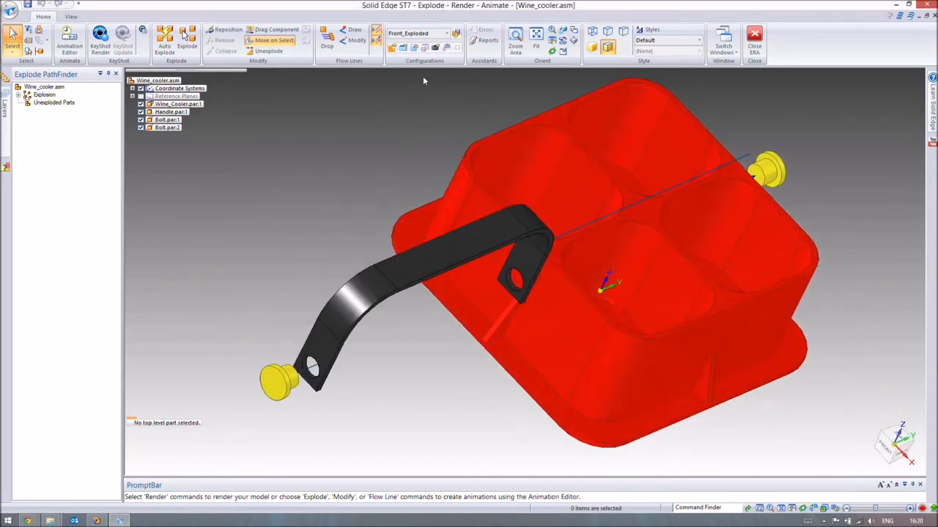
Return the exploded model to the front view
left_click(446, 32)
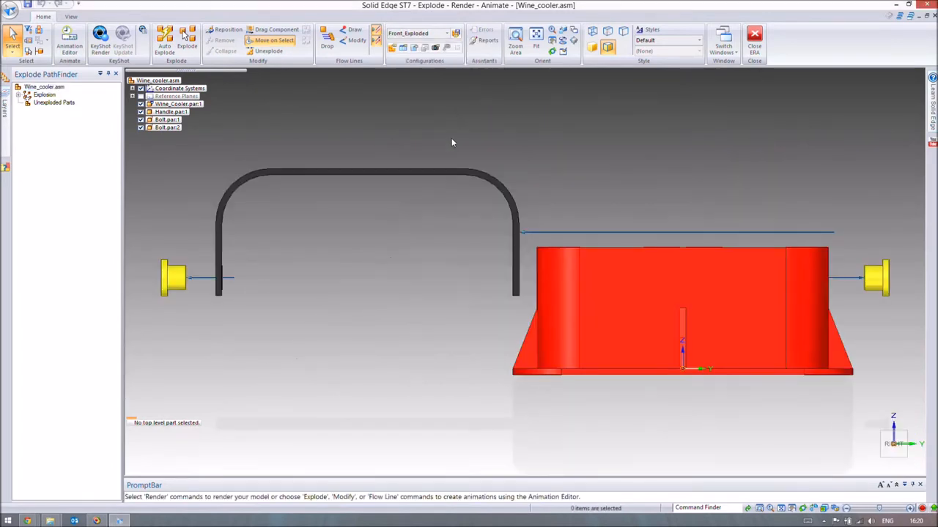
left_click(170, 112)
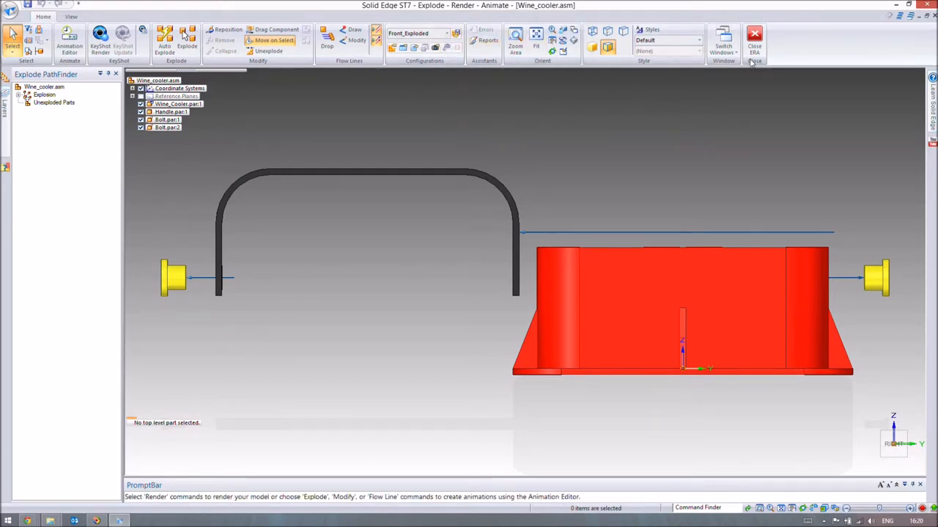
mouse_move(548, 158)
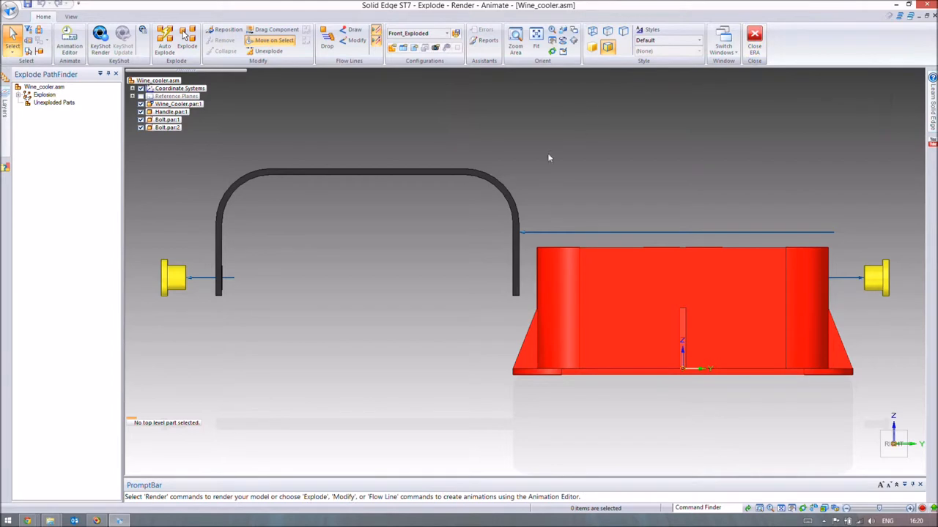
mouse_move(615, 144)
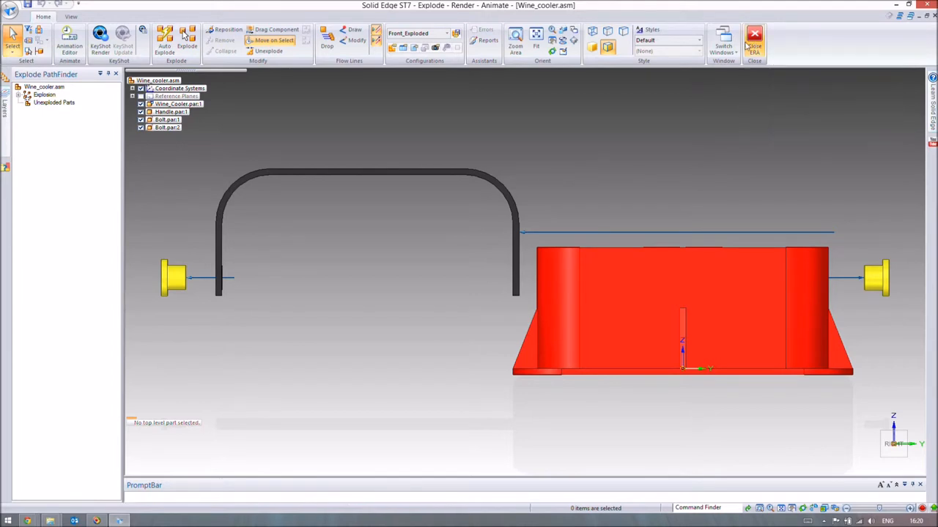
Close the explode environment and return to the assembled cooler's Home commands
left_click(754, 41)
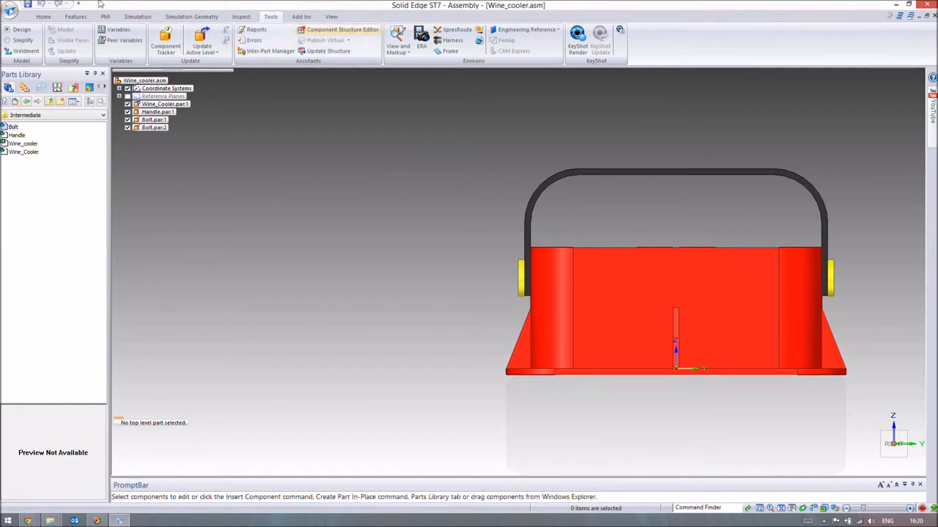
left_click(44, 16)
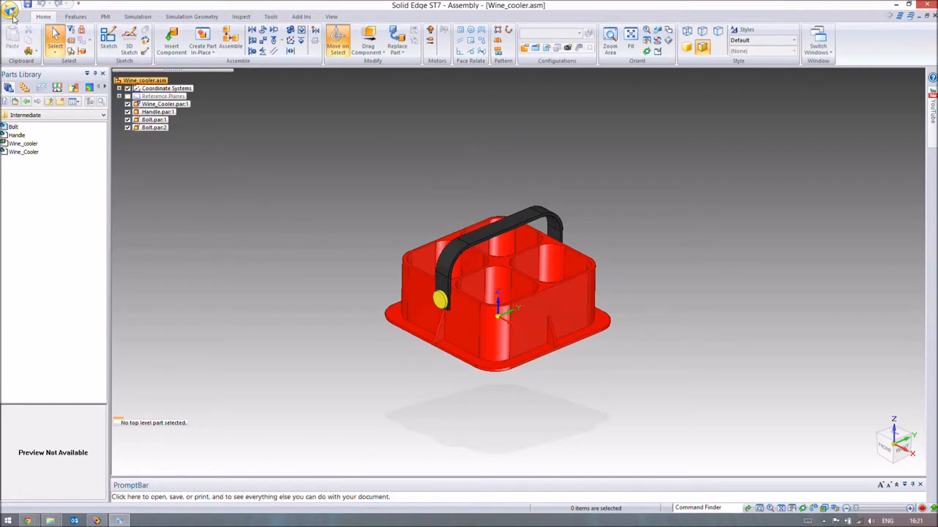
Create a new ISO draft document and start the View Wizard's Select Model dialog
left_click(11, 8)
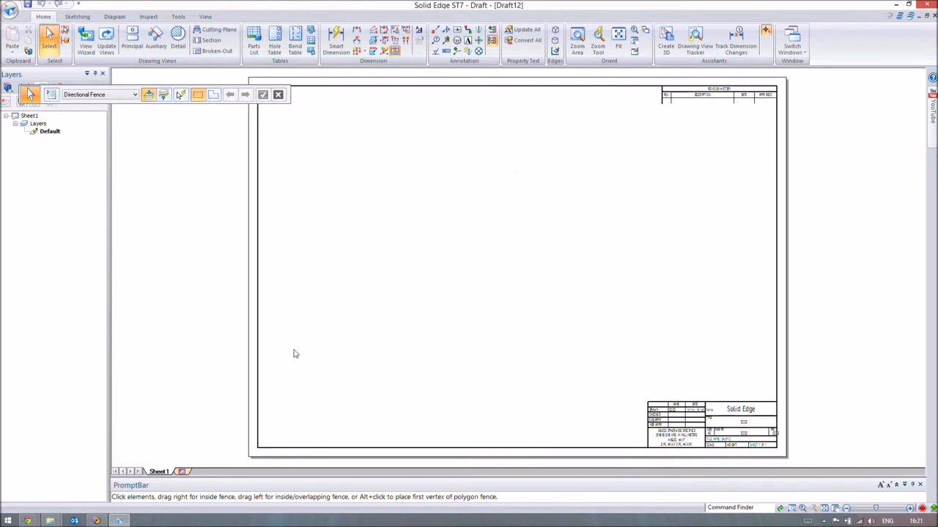
mouse_move(246, 311)
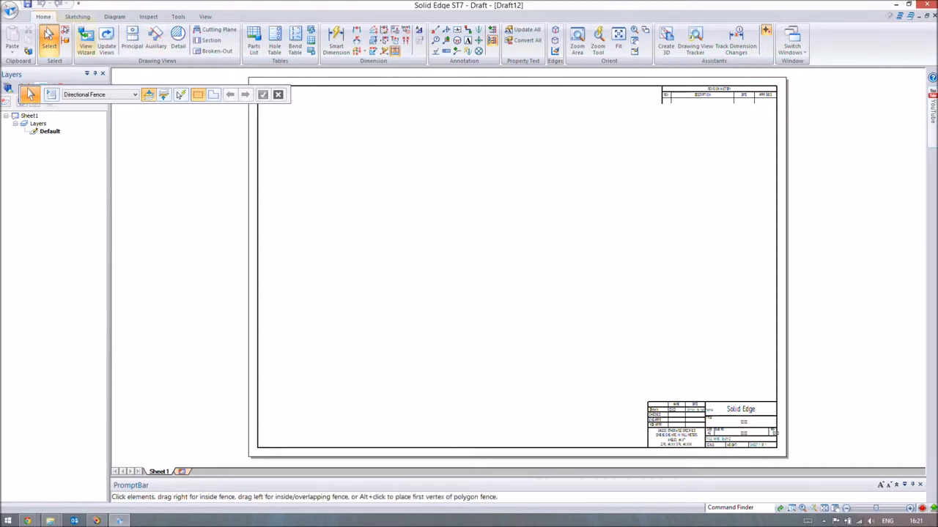
left_click(85, 37)
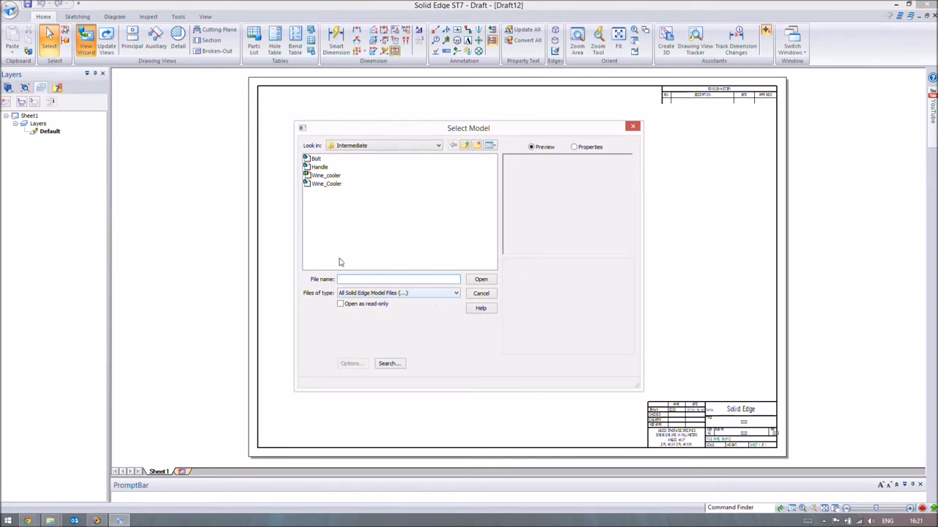
Place a pictorial view of wine_cooler.asm in the sheet's upper right area
left_click(325, 175)
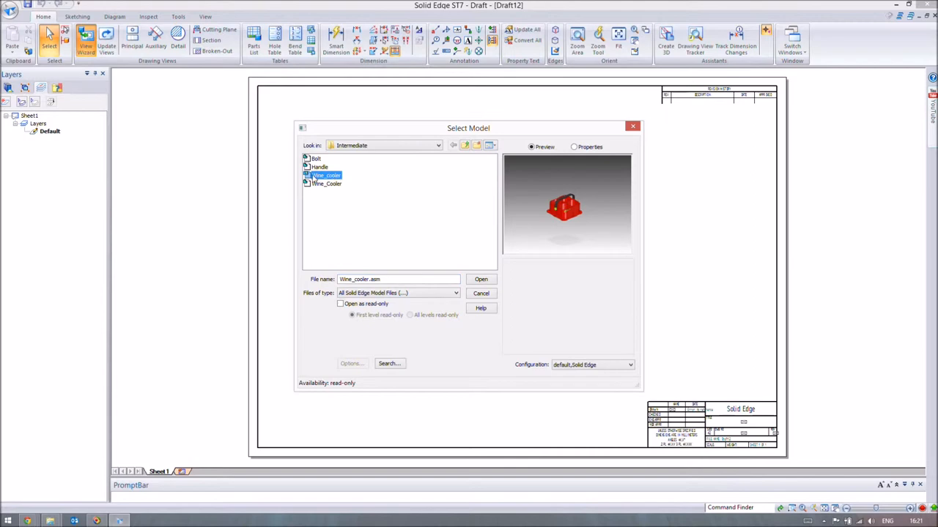
mouse_move(321, 193)
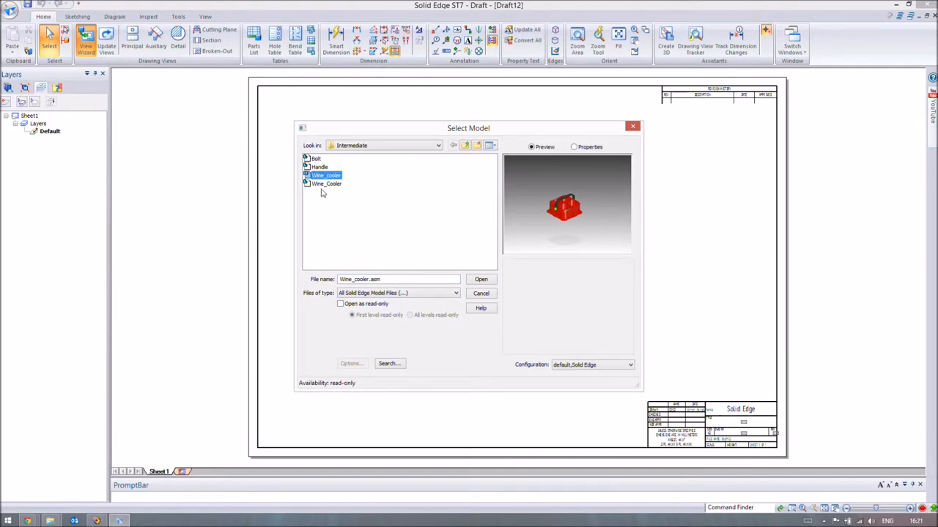
left_click(454, 293)
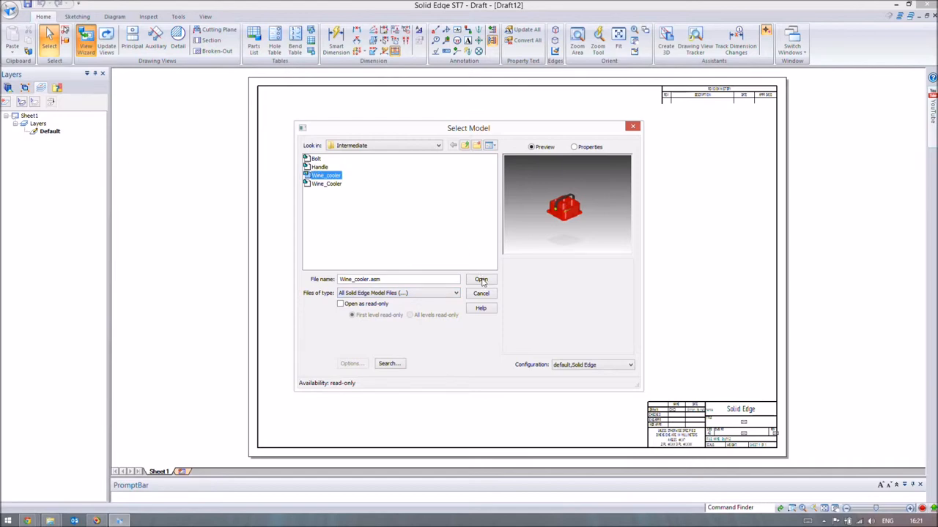
left_click(480, 278)
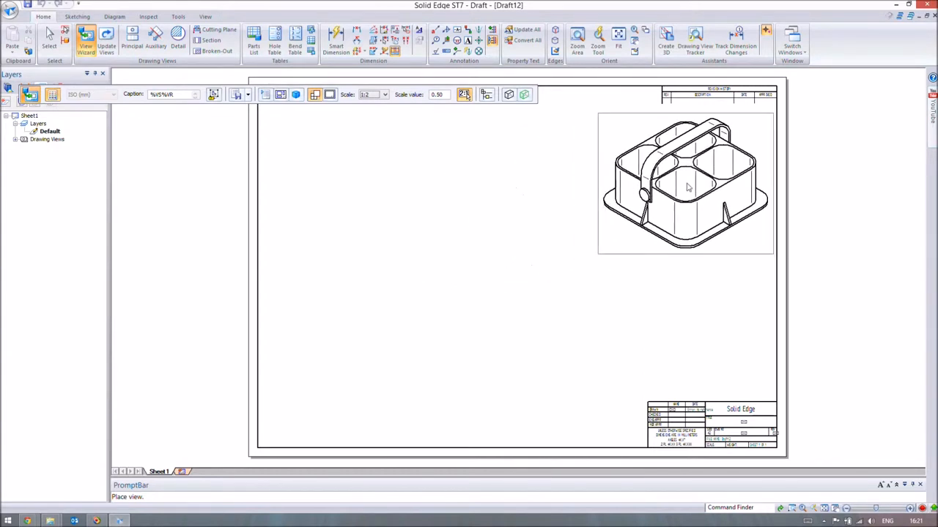
left_click(685, 184)
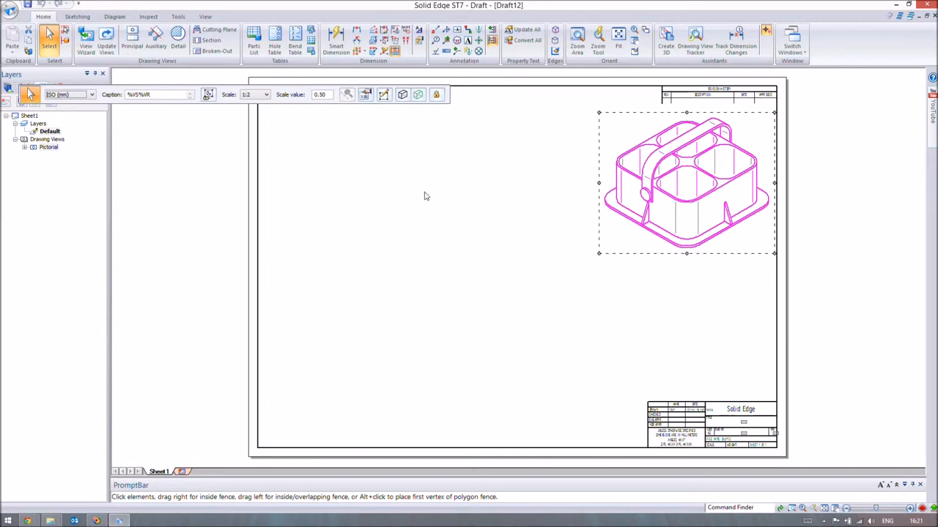
mouse_move(346, 141)
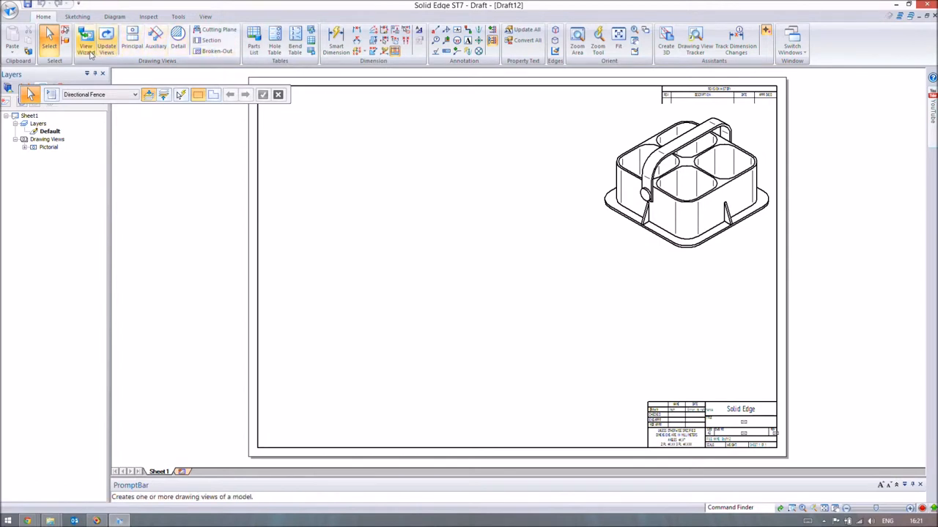
Preview the bolt, cooler body and handle parts in the Select Attachment dialog
left_click(85, 41)
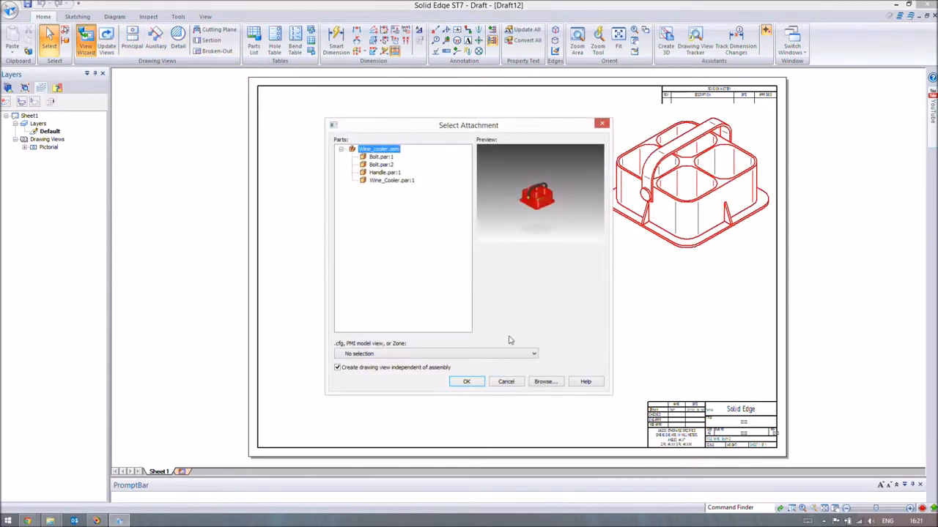
left_click(533, 354)
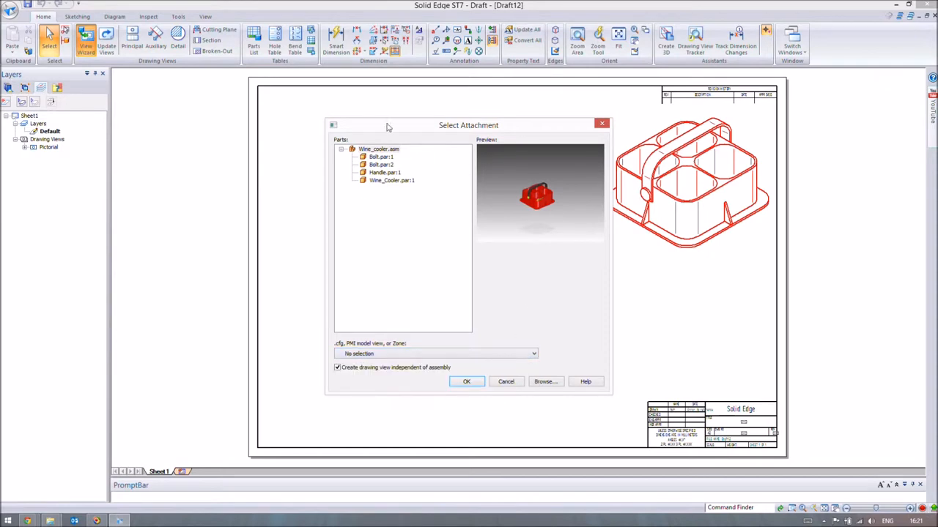
mouse_move(419, 168)
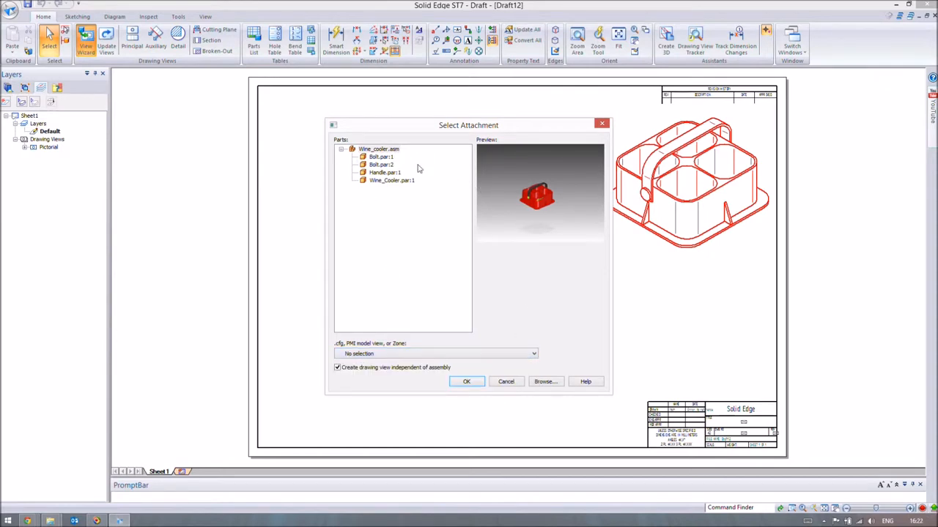
left_click(381, 157)
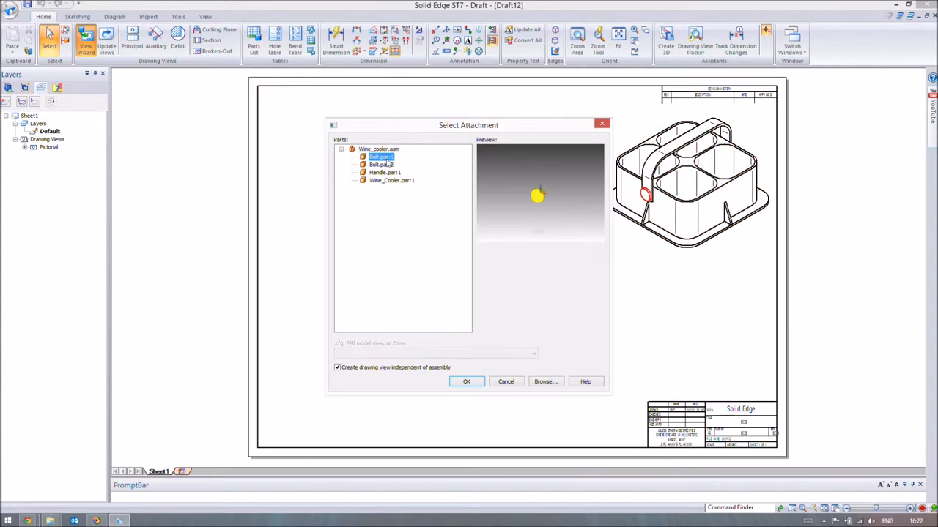
left_click(391, 181)
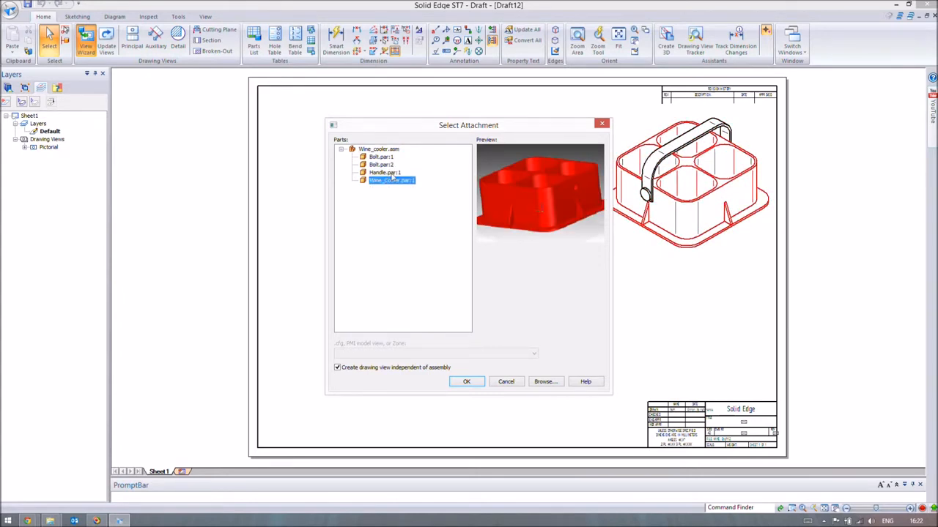
left_click(382, 173)
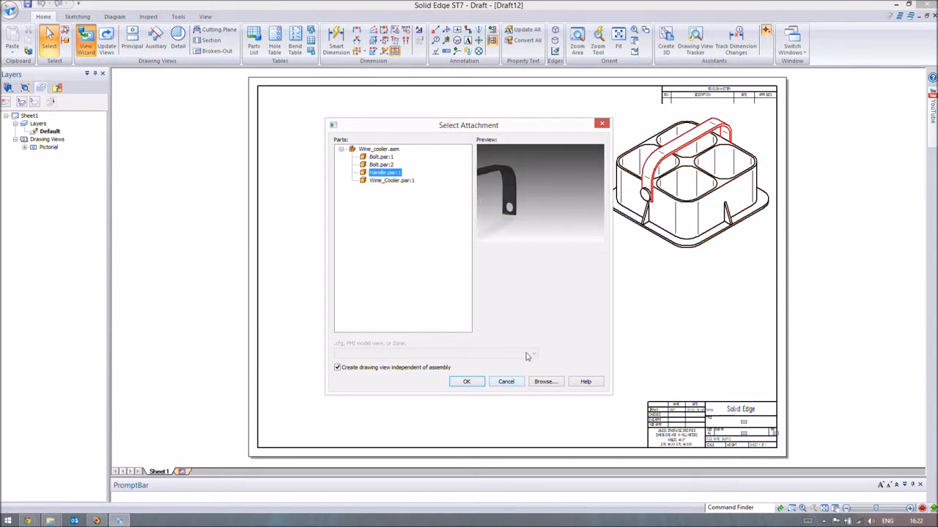
Select Wine_cooler.asm with the Front_Exploded model view as the view source
left_click(378, 149)
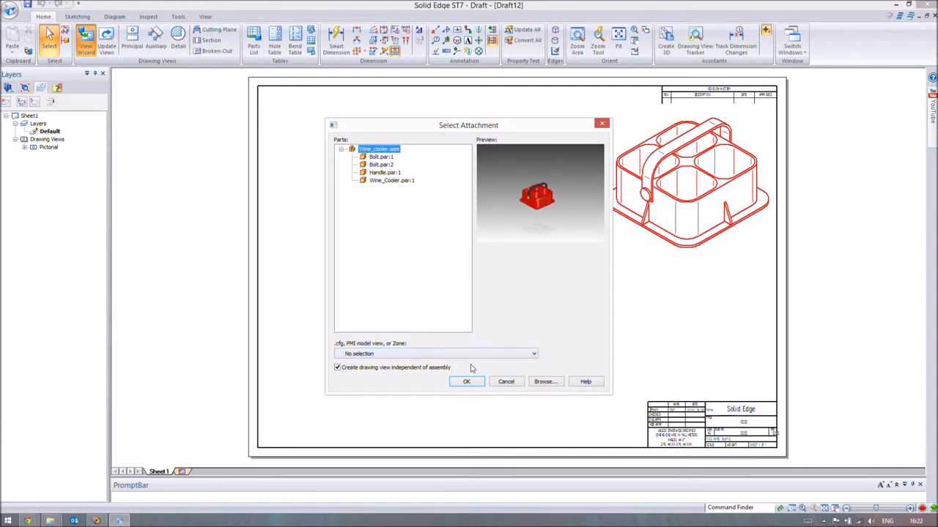
left_click(534, 353)
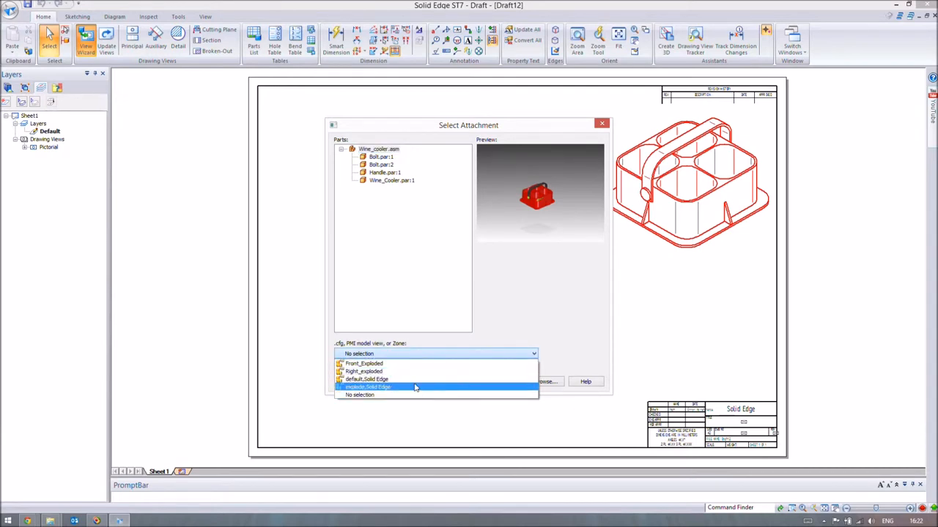
mouse_move(364, 364)
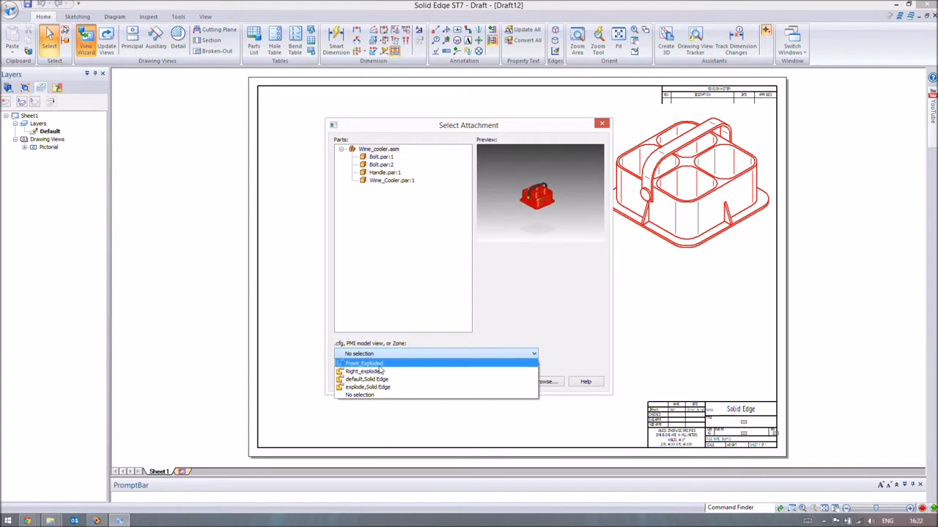
left_click(364, 363)
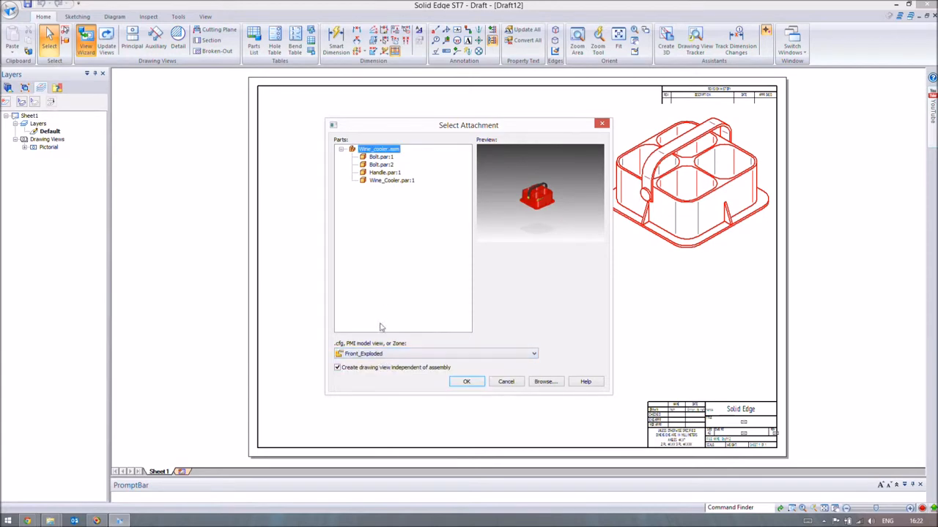
Place the Front_Exploded view on the sheet left of the isometric view and check it
left_click(466, 381)
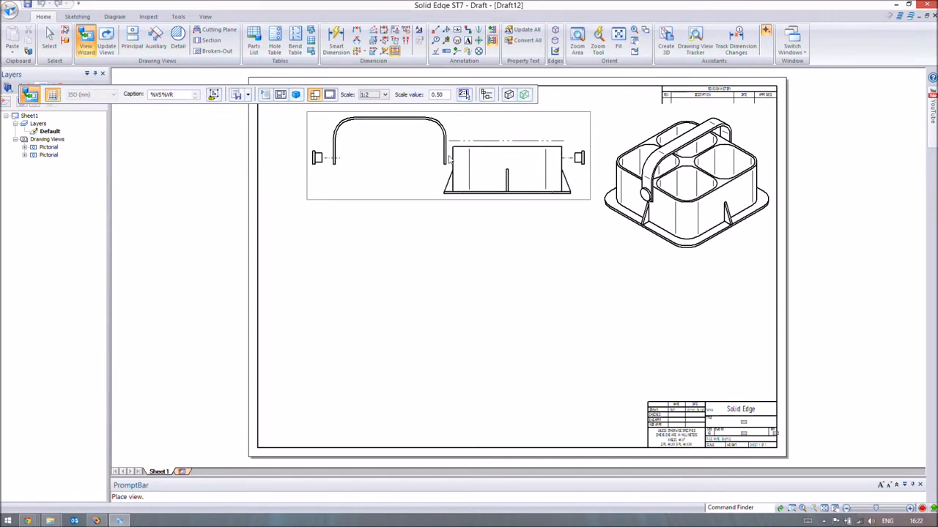
left_click(446, 154)
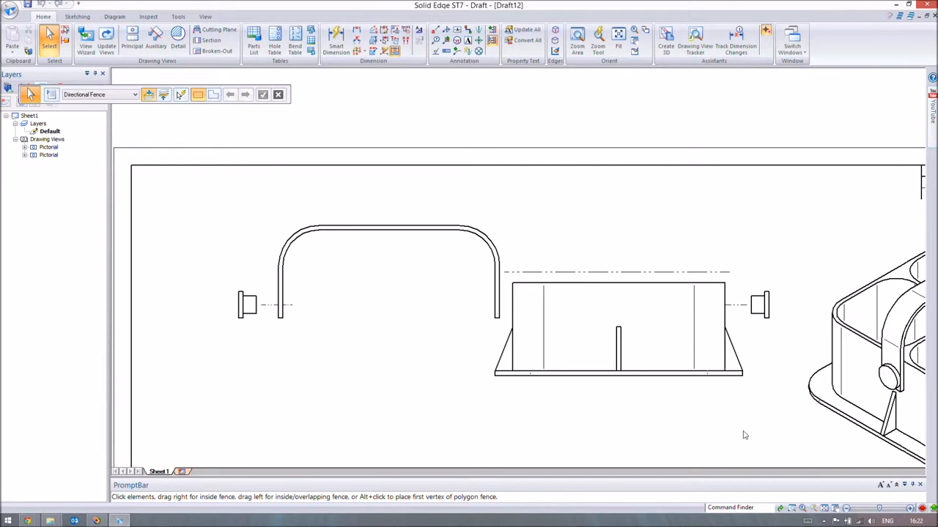
left_click(518, 274)
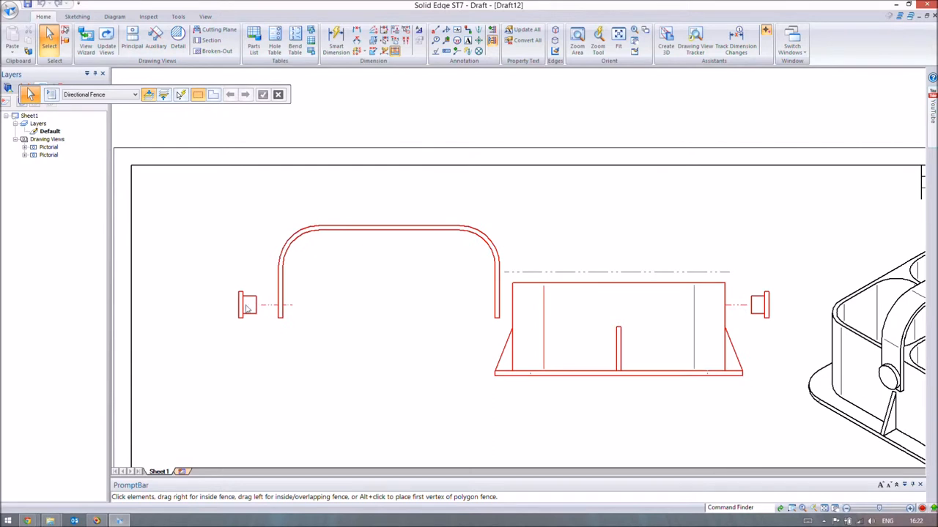
left_click(323, 280)
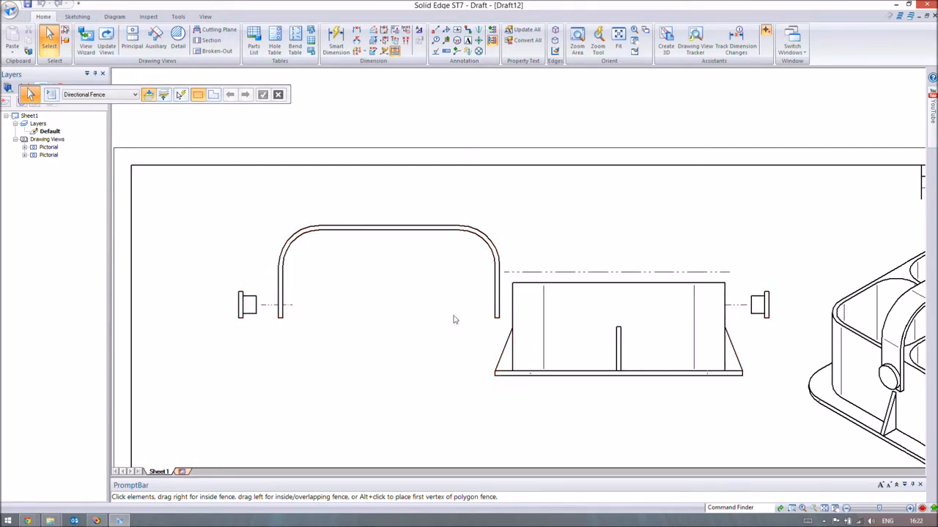
mouse_move(389, 363)
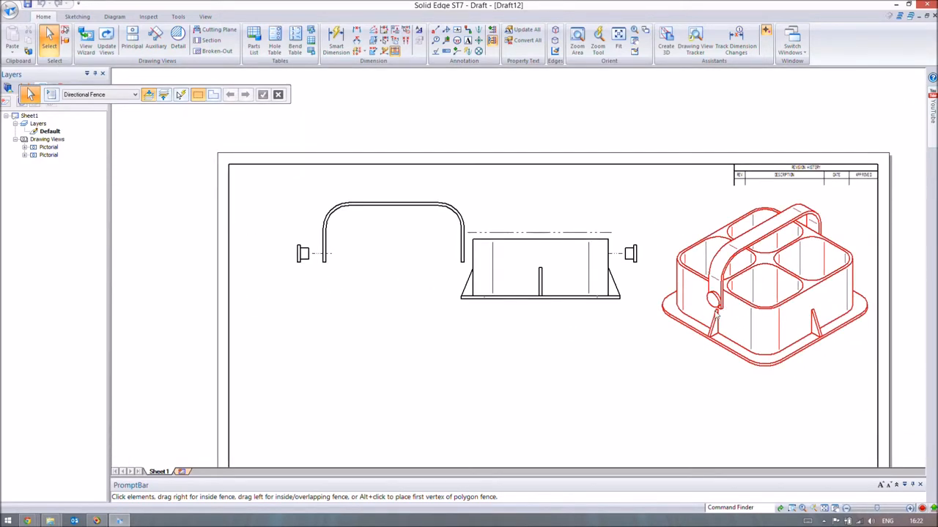
mouse_move(715, 316)
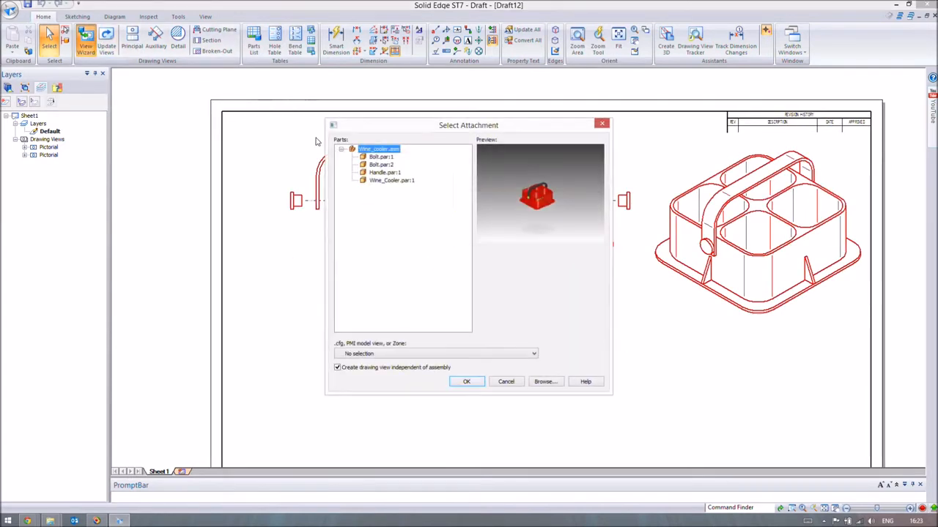
Place a 1:2 isometric view of Handle.par below the cooler's isometric view
left_click(383, 173)
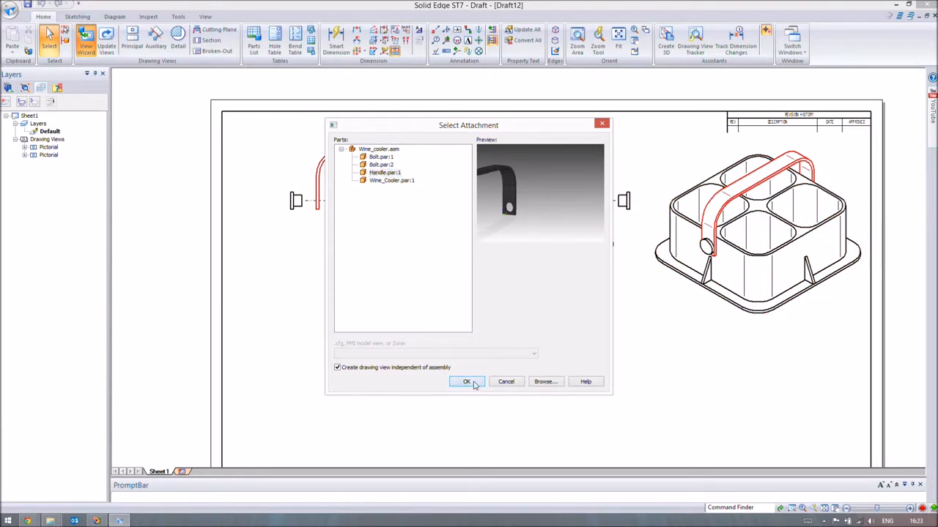
left_click(466, 381)
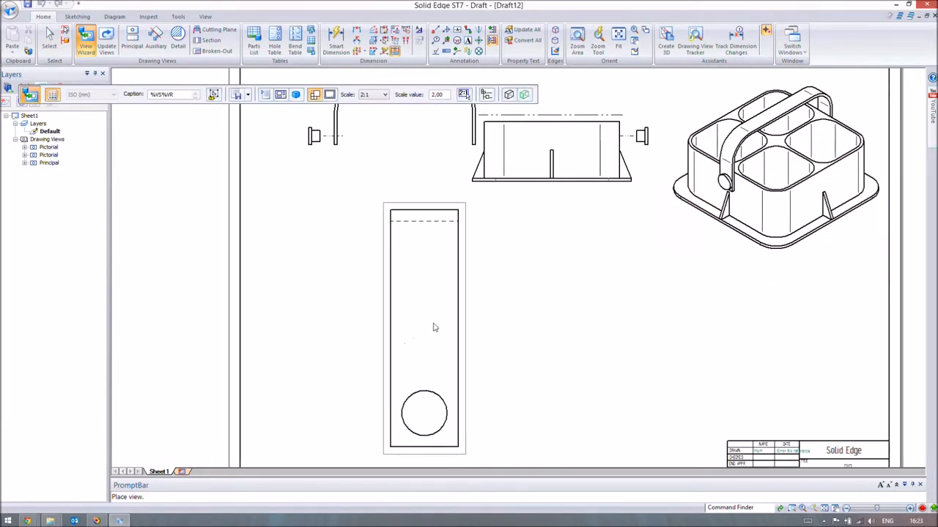
left_click(384, 94)
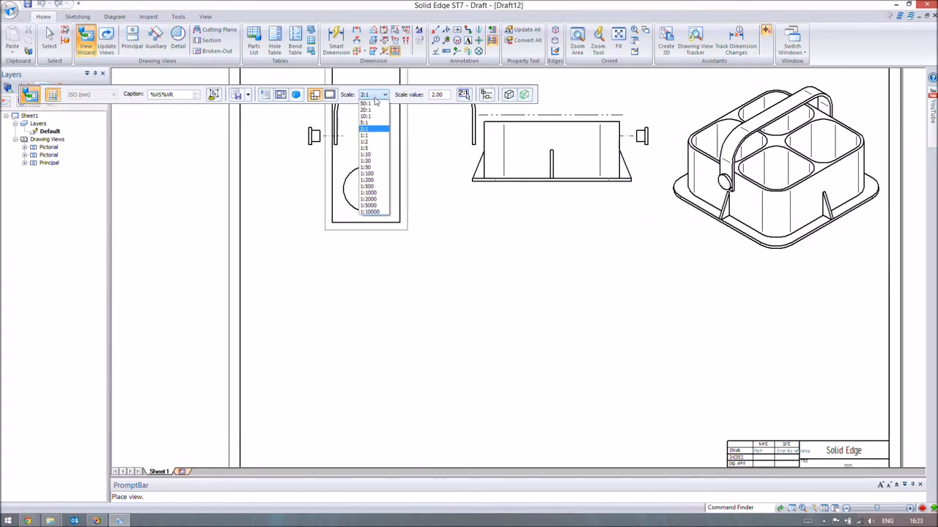
left_click(363, 135)
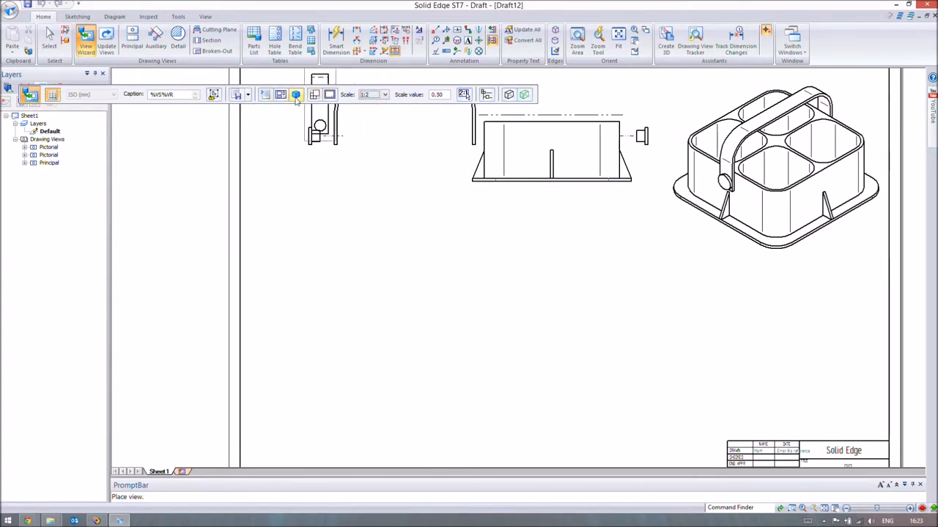
left_click(296, 94)
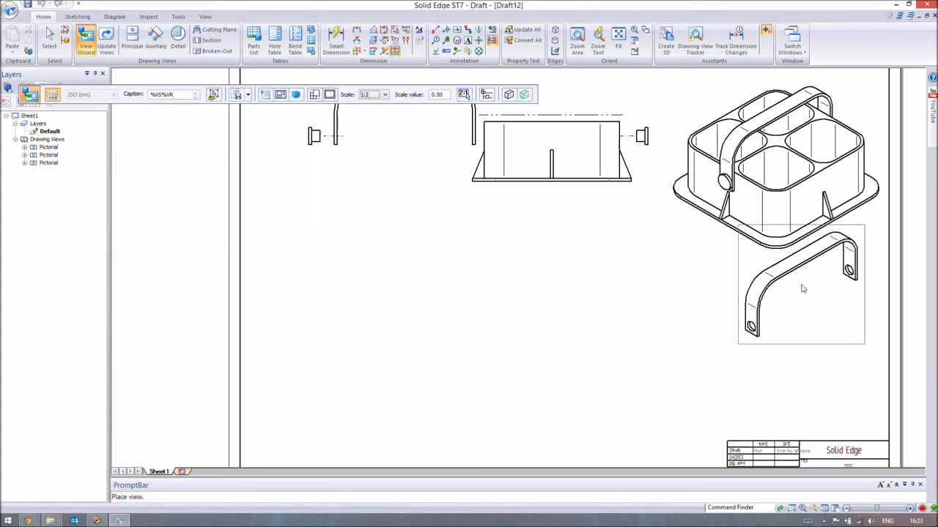
left_click(800, 300)
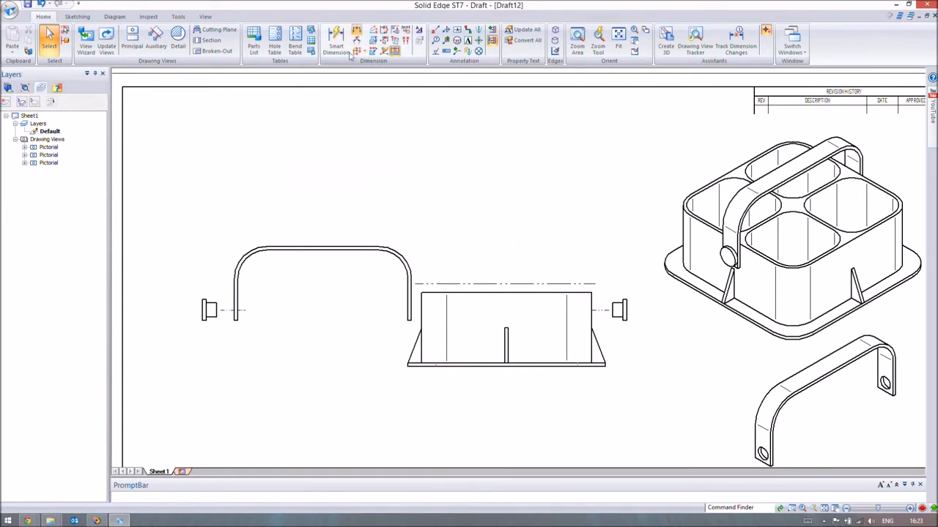
Add Smart Dimensions of 250 on the handle width and 240 on the cooler body width
left_click(337, 35)
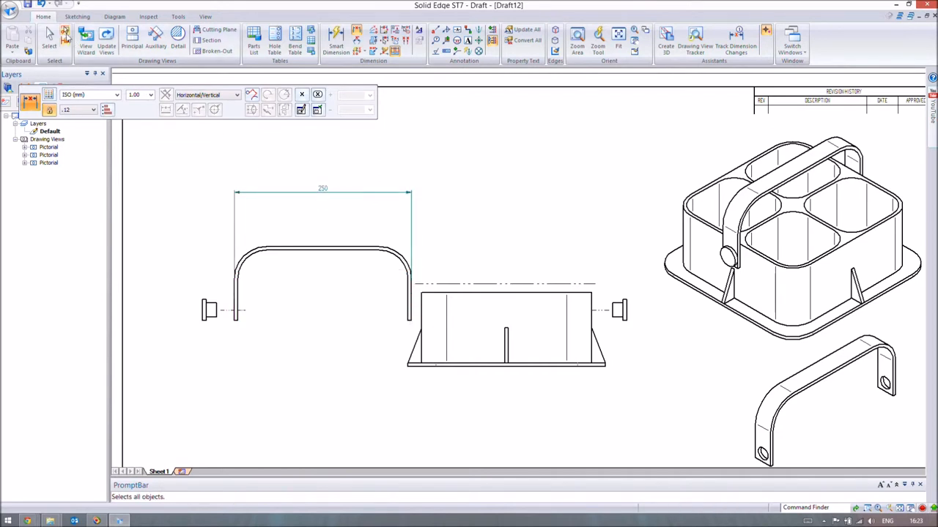
left_click(322, 193)
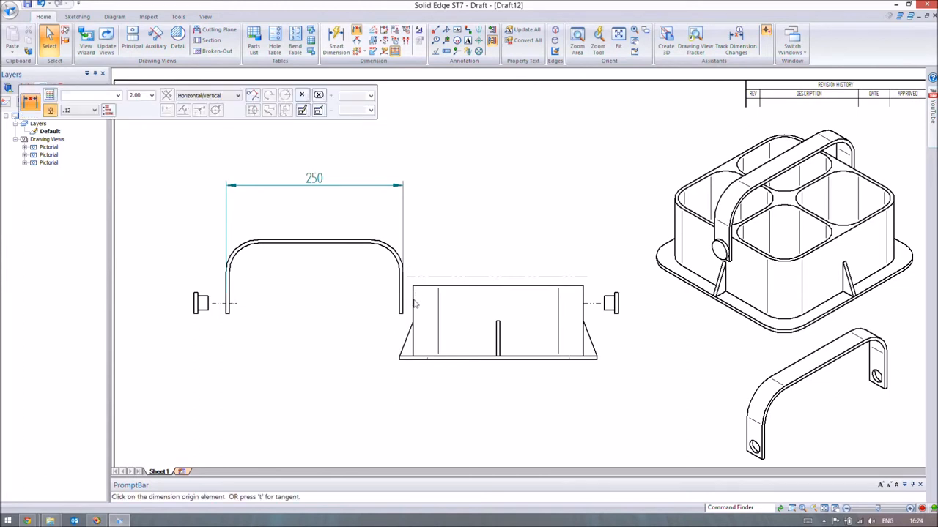
left_click(402, 315)
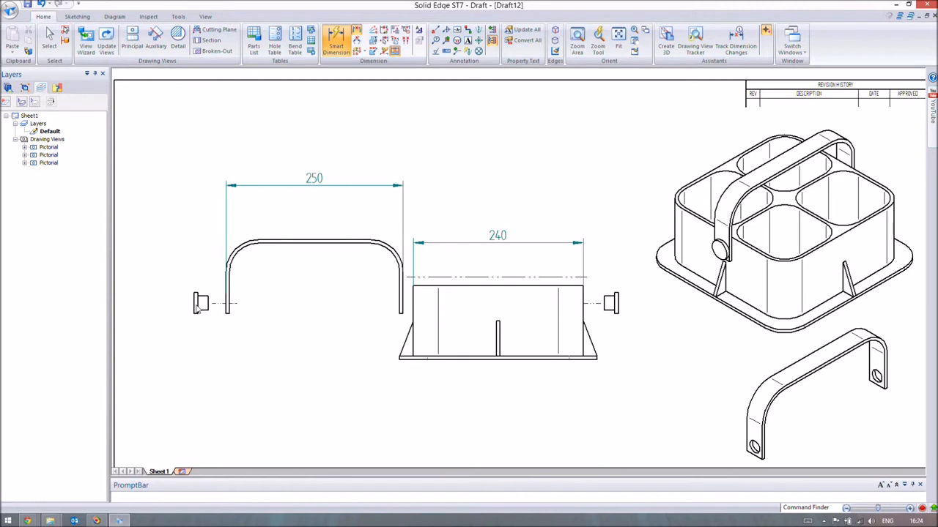
left_click(337, 44)
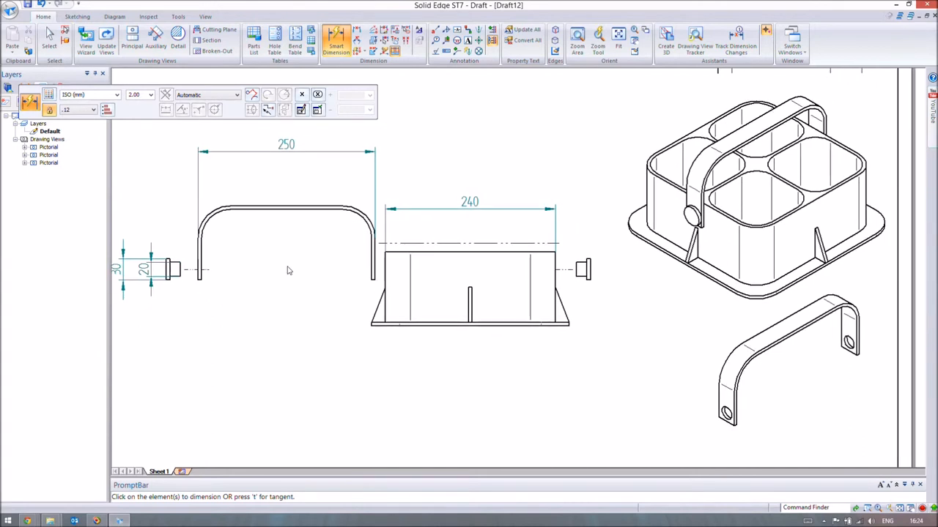
mouse_move(284, 269)
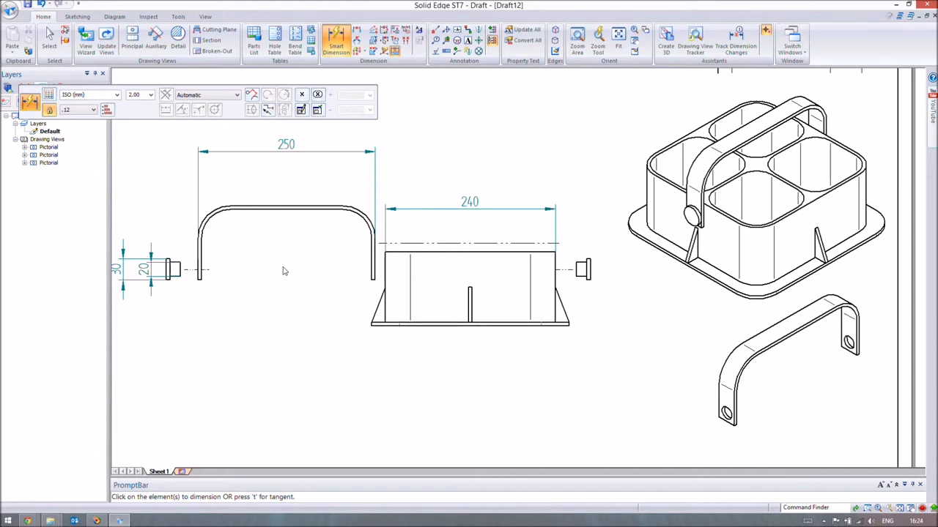
mouse_move(449, 293)
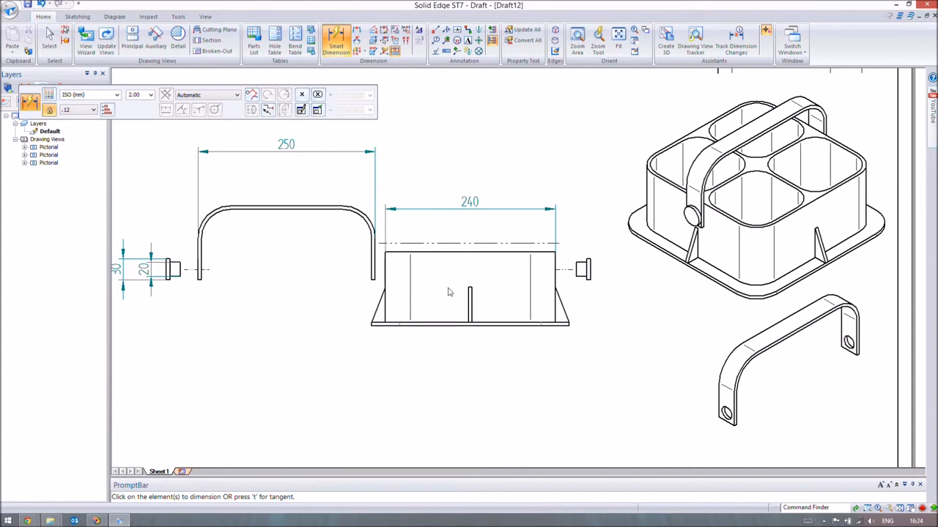
mouse_move(535, 321)
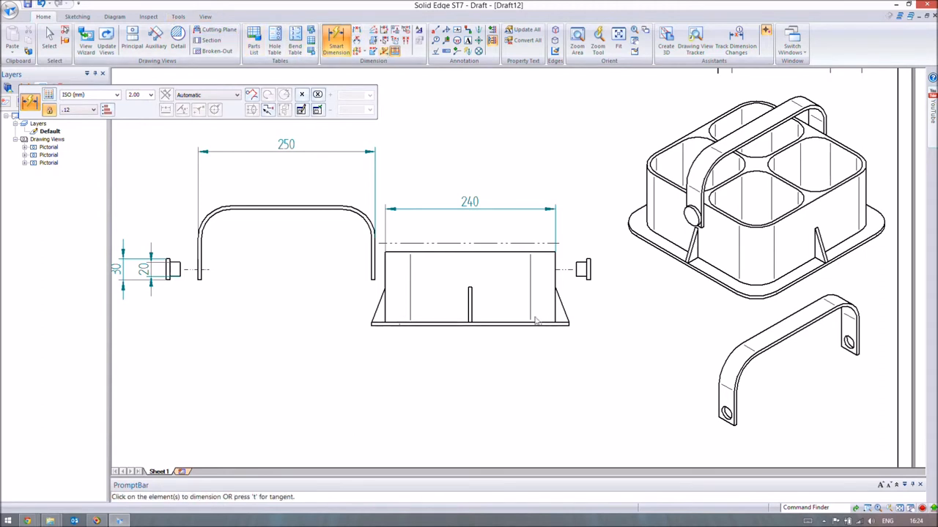
mouse_move(558, 299)
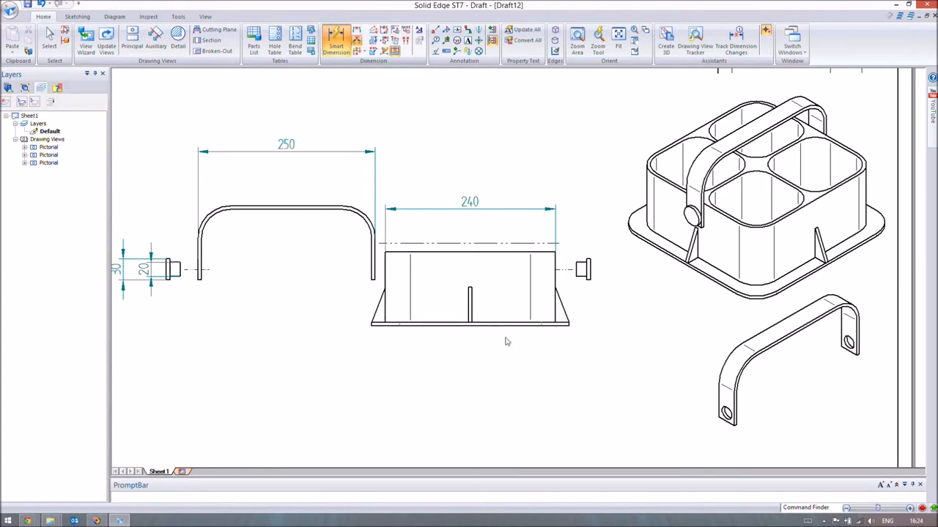
Dimension the cooler base corner as 20, dismissing the 'cannot be placed' warning
left_click(335, 44)
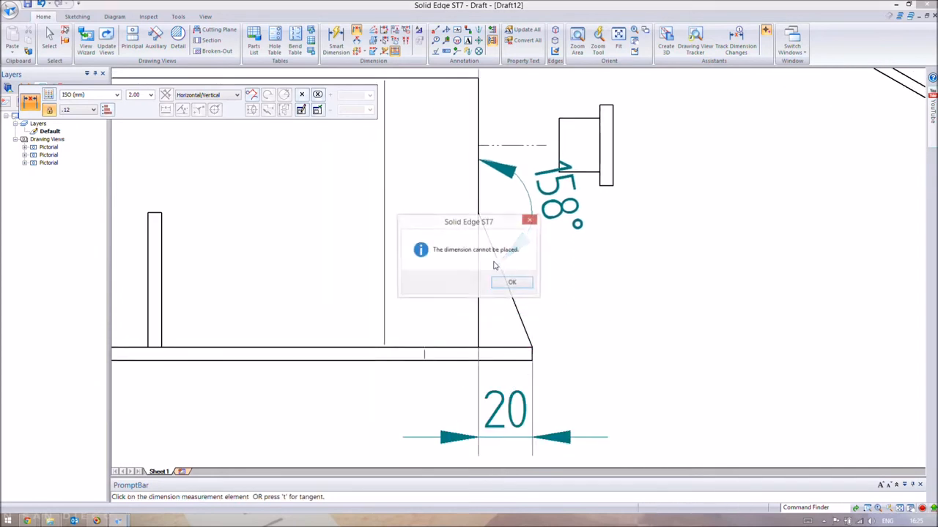
left_click(511, 282)
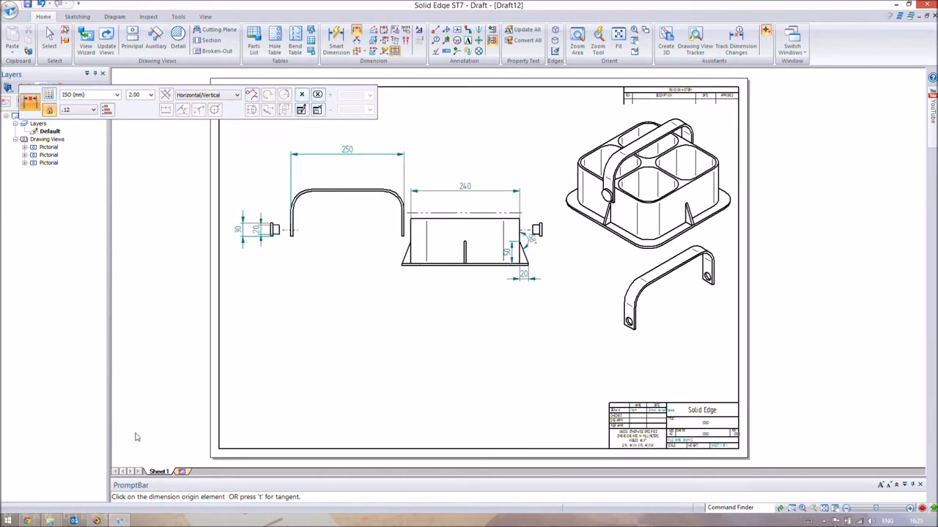
mouse_move(642, 414)
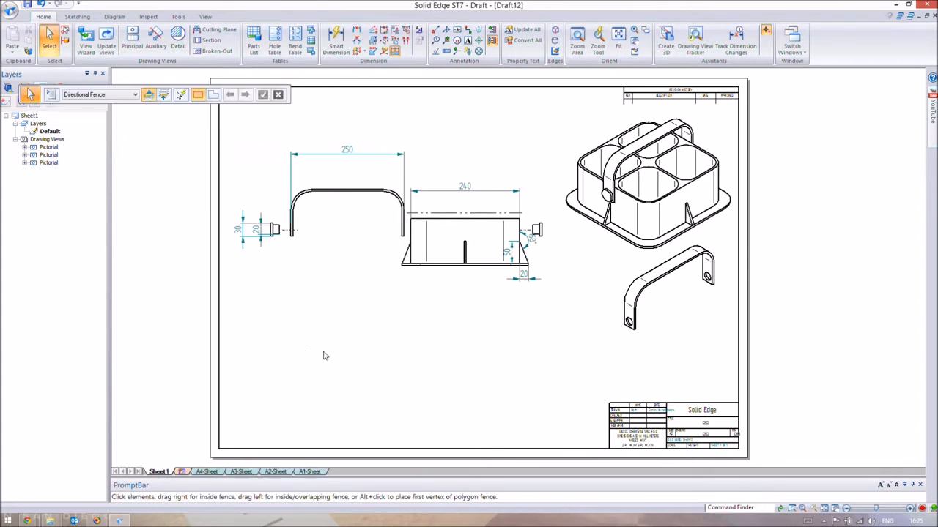
Confirm A2 Wide (594 x 420 mm) in Sheet Setup and switch to the A2 background sheet
right_click(158, 472)
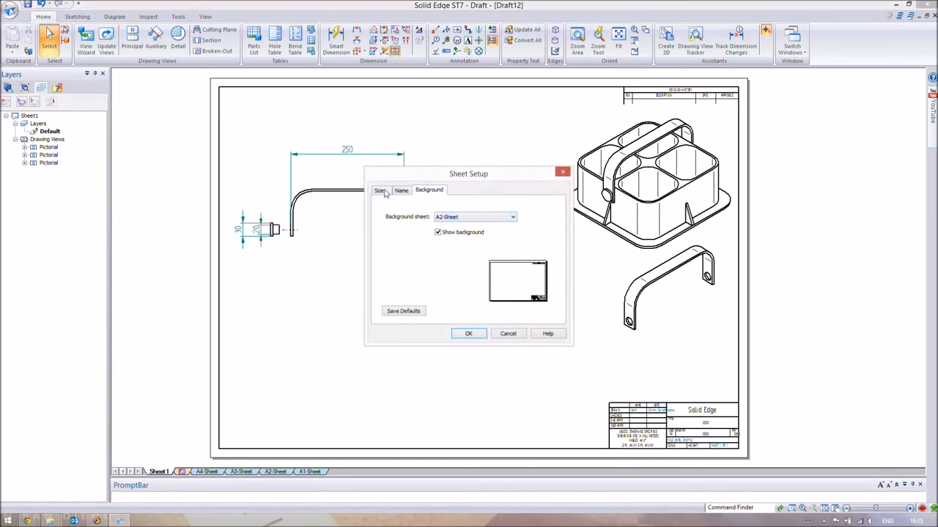
left_click(378, 190)
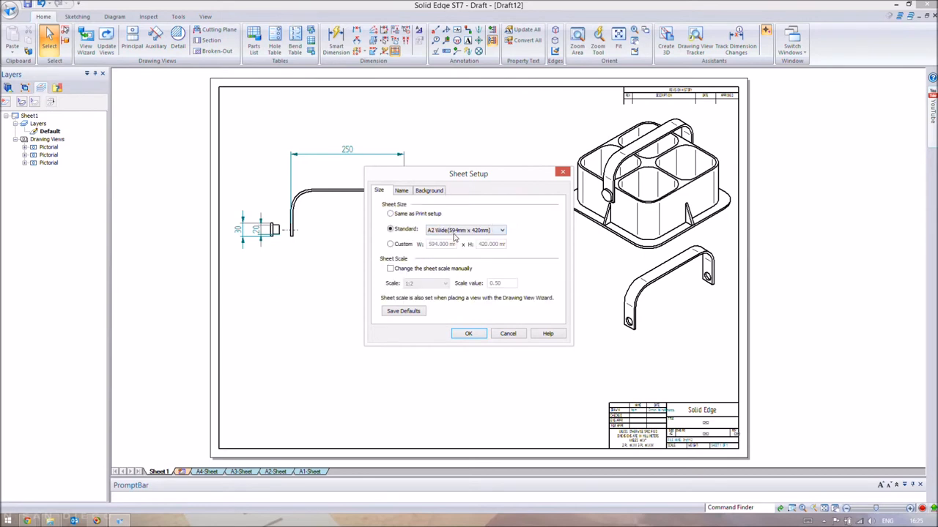
left_click(469, 334)
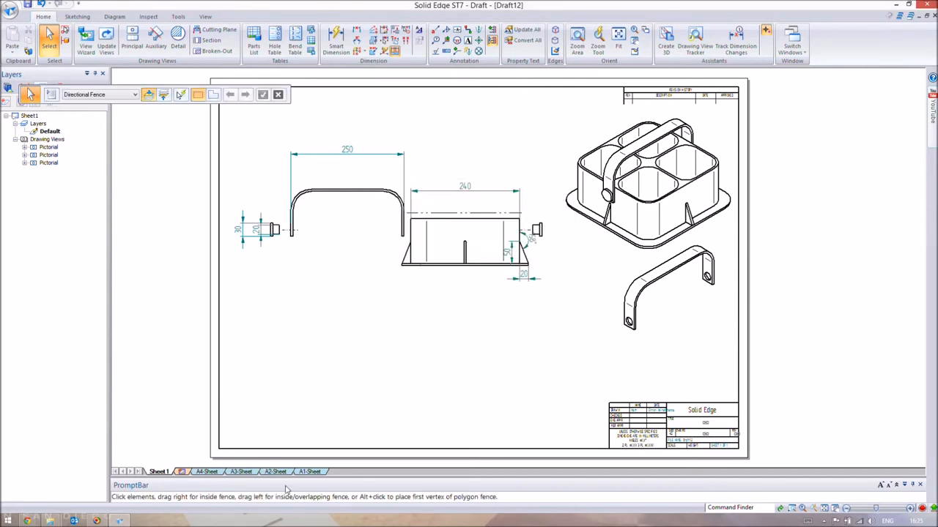
left_click(276, 472)
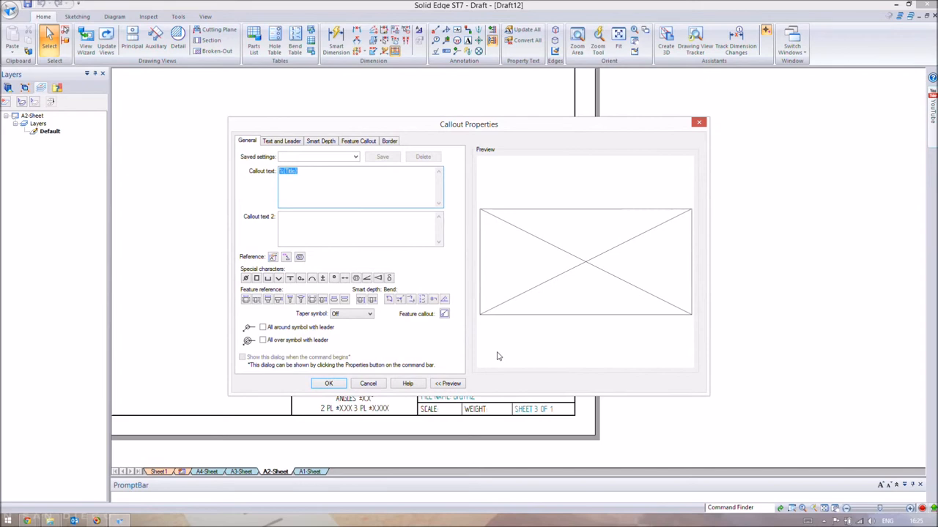
Enter 'Exploded Wine Cooler' as the title block text in Callout Properties and confirm it
type("Exploded Wine Cooler")
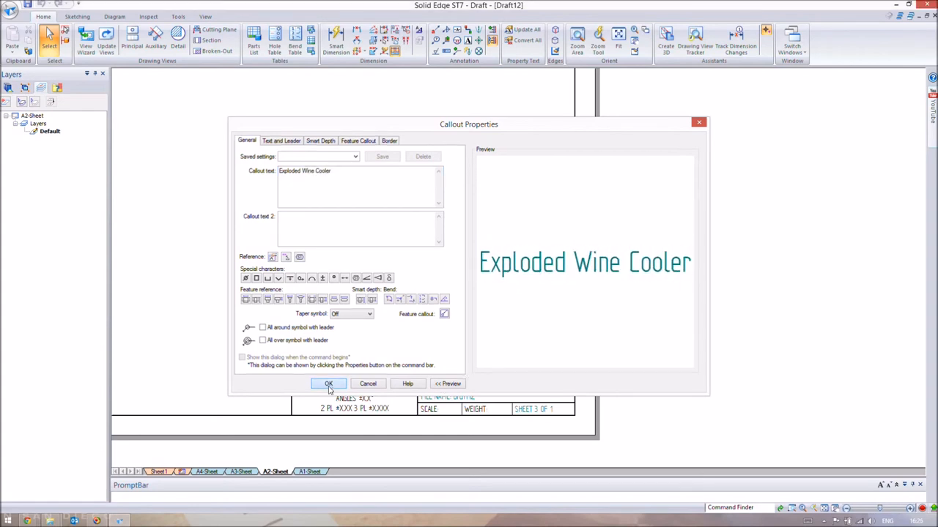
left_click(328, 384)
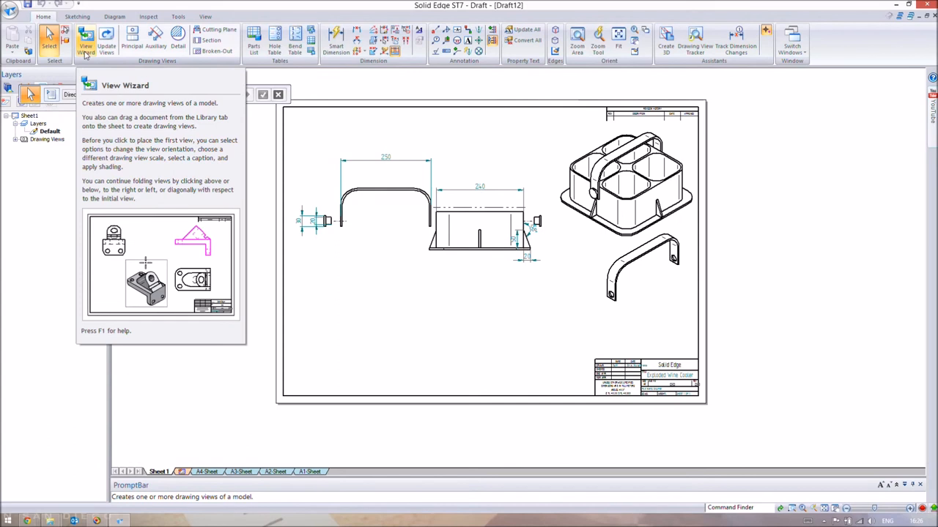
left_click(85, 41)
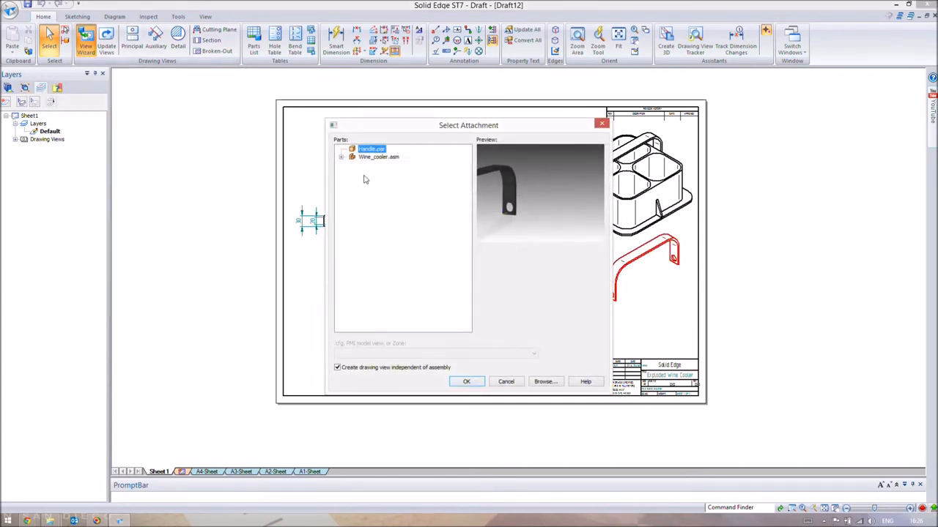
left_click(341, 156)
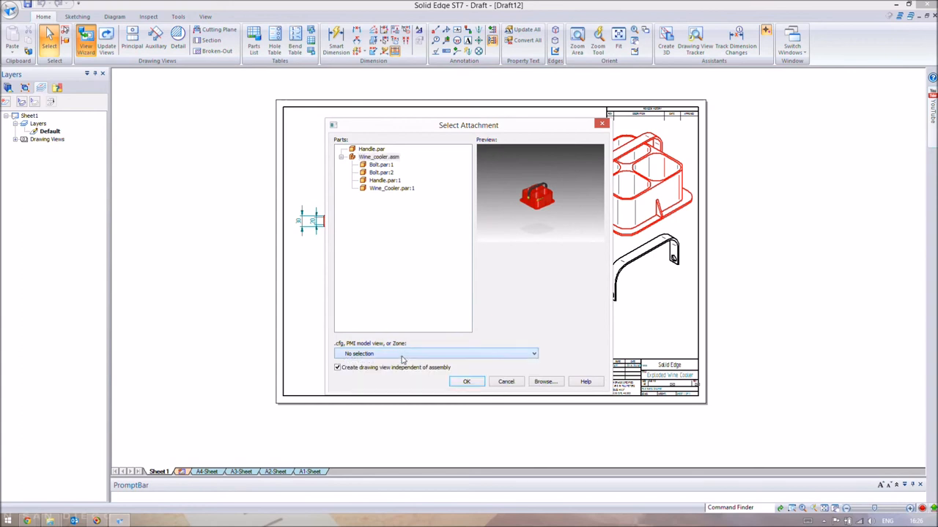
left_click(534, 353)
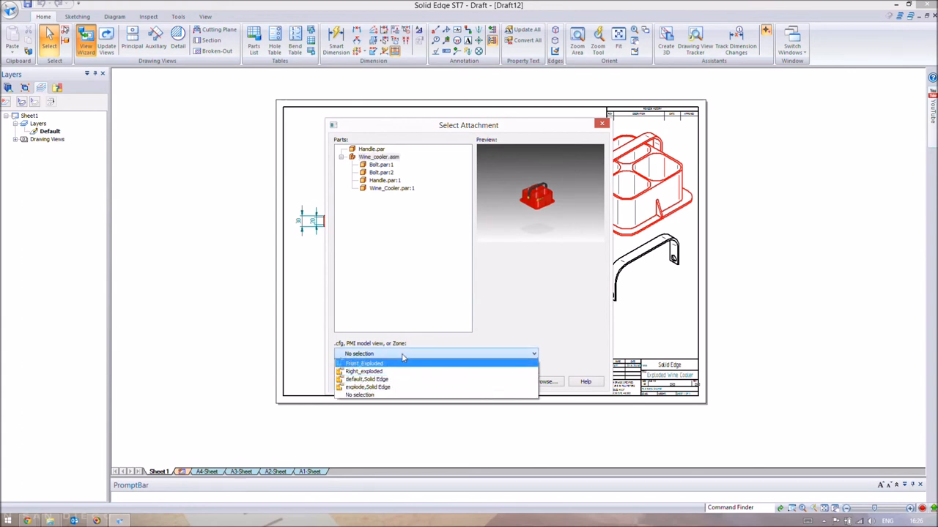
mouse_move(396, 378)
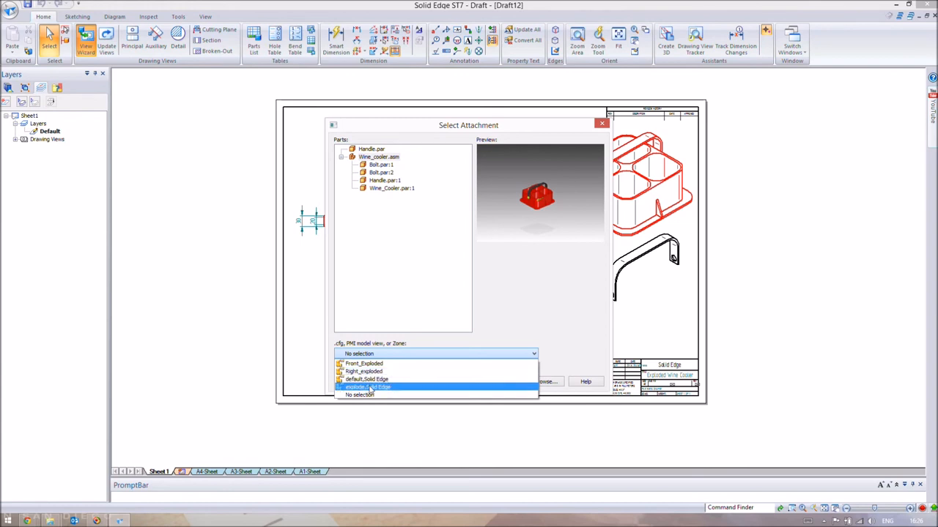
left_click(367, 387)
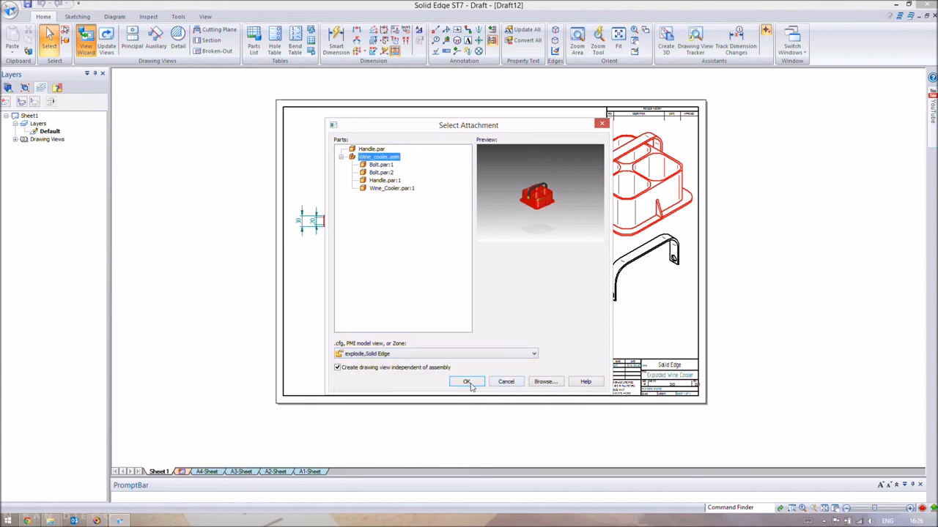
left_click(466, 381)
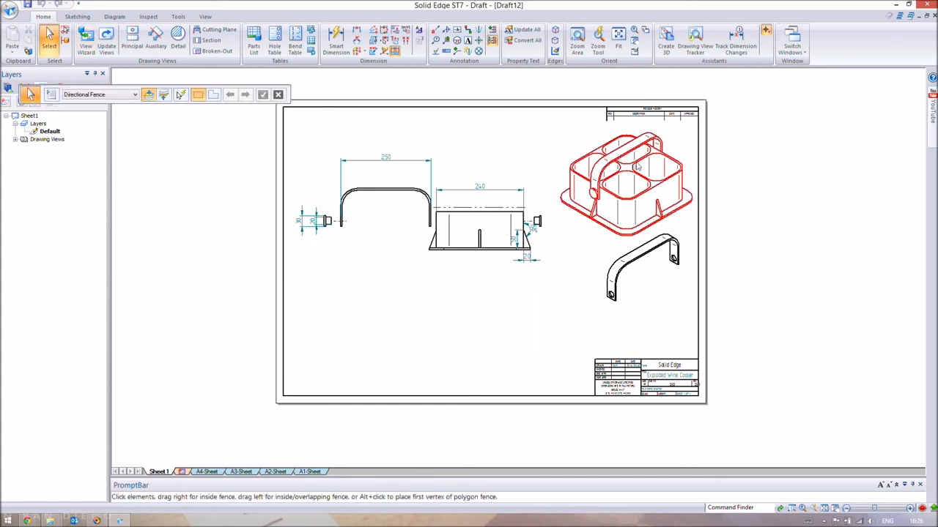
left_click(511, 308)
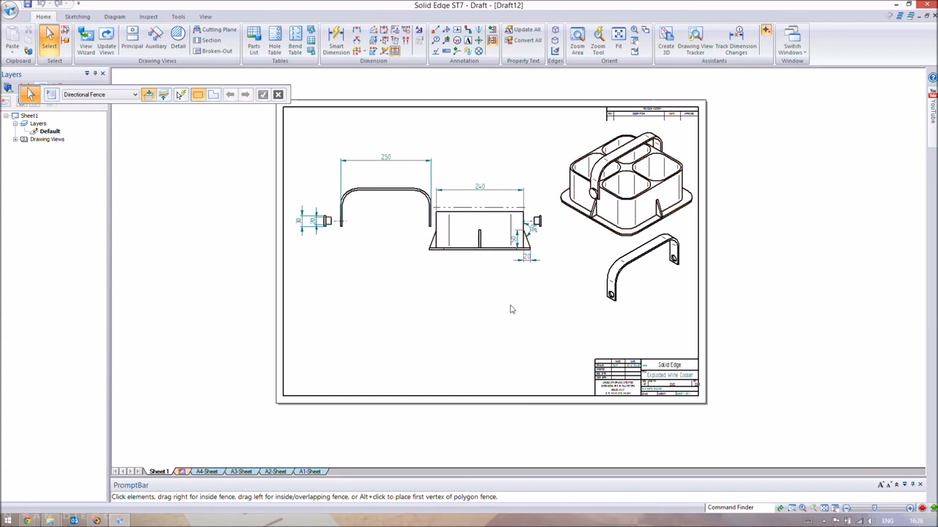
mouse_move(413, 299)
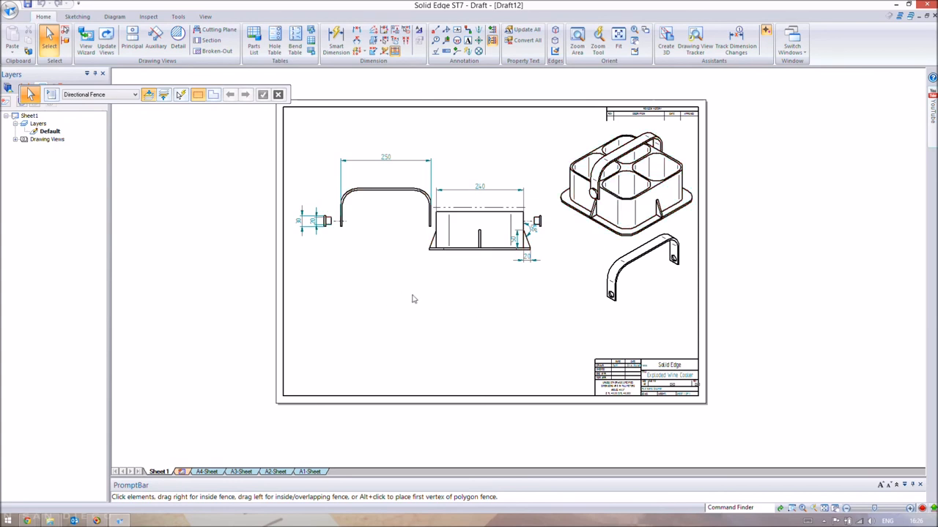
mouse_move(359, 304)
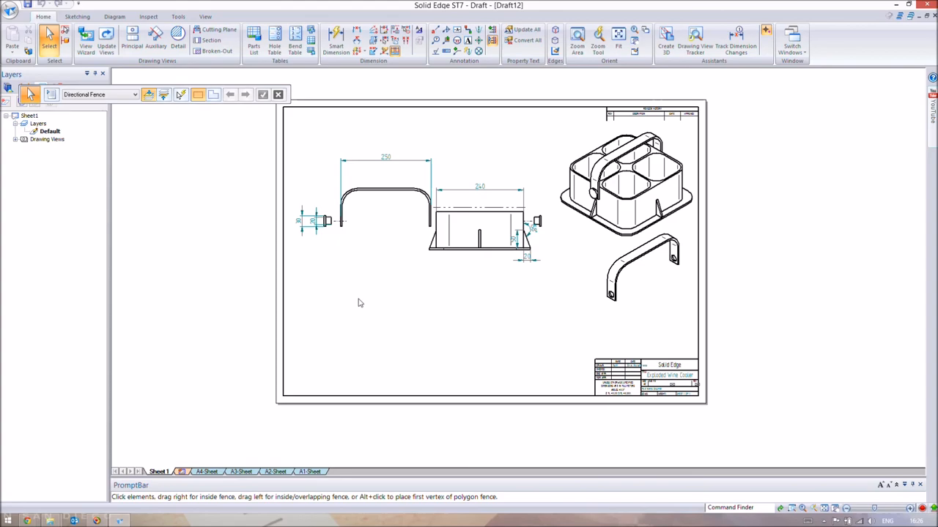